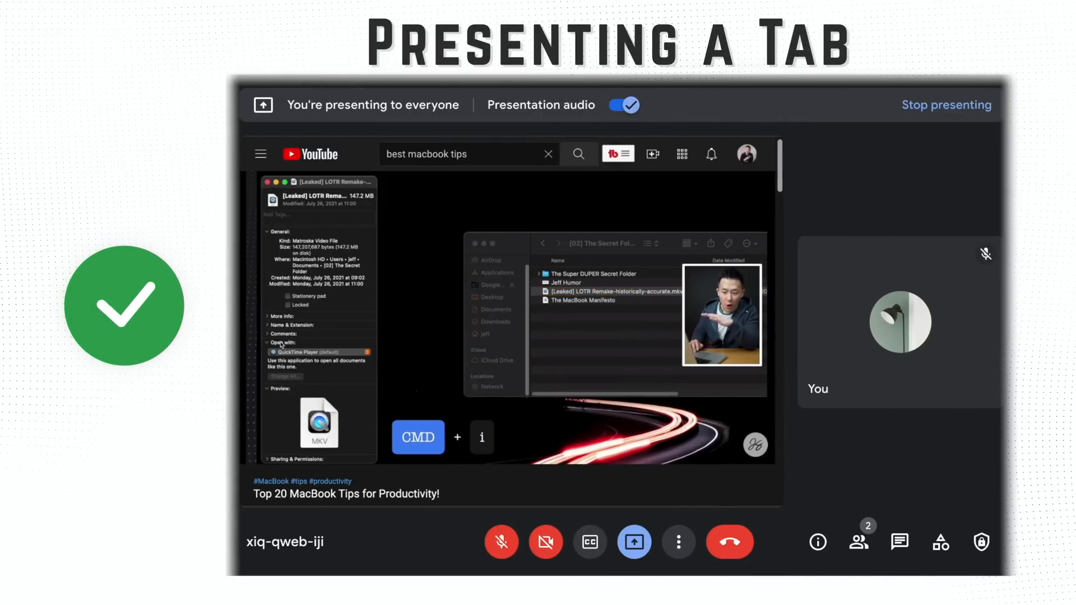
Step: Stop presenting the YouTube tab and paste the meeting link into the incognito window's address bar
click(281, 351)
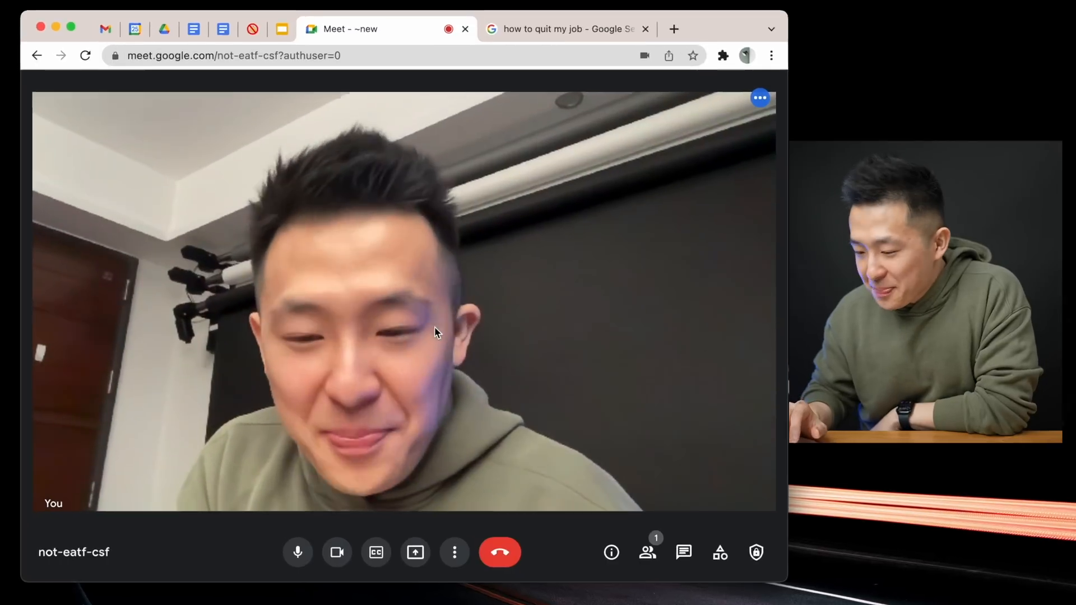
click(414, 551)
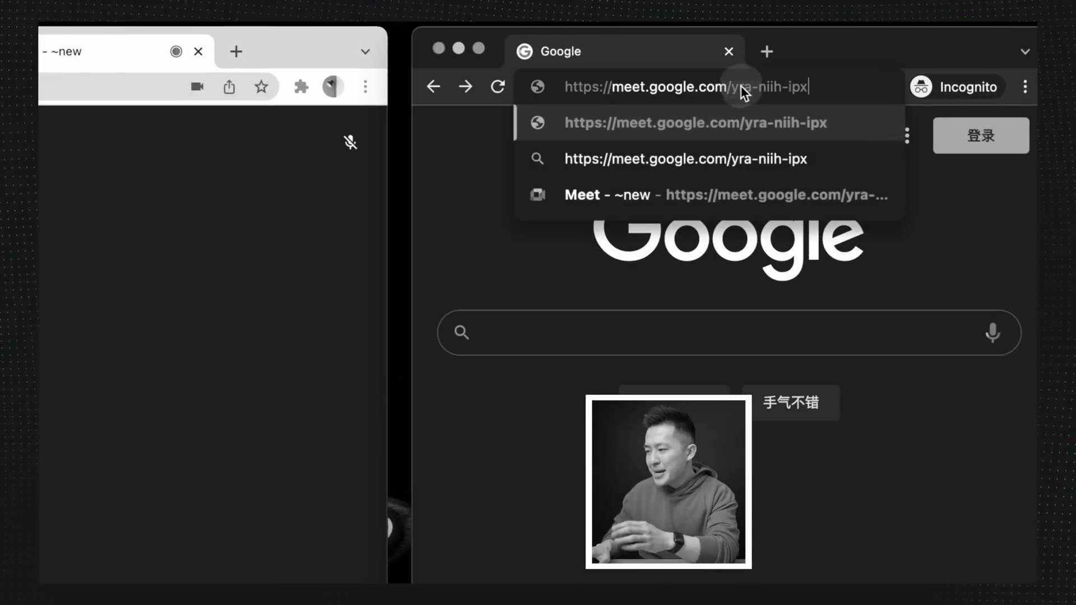
key(Enter)
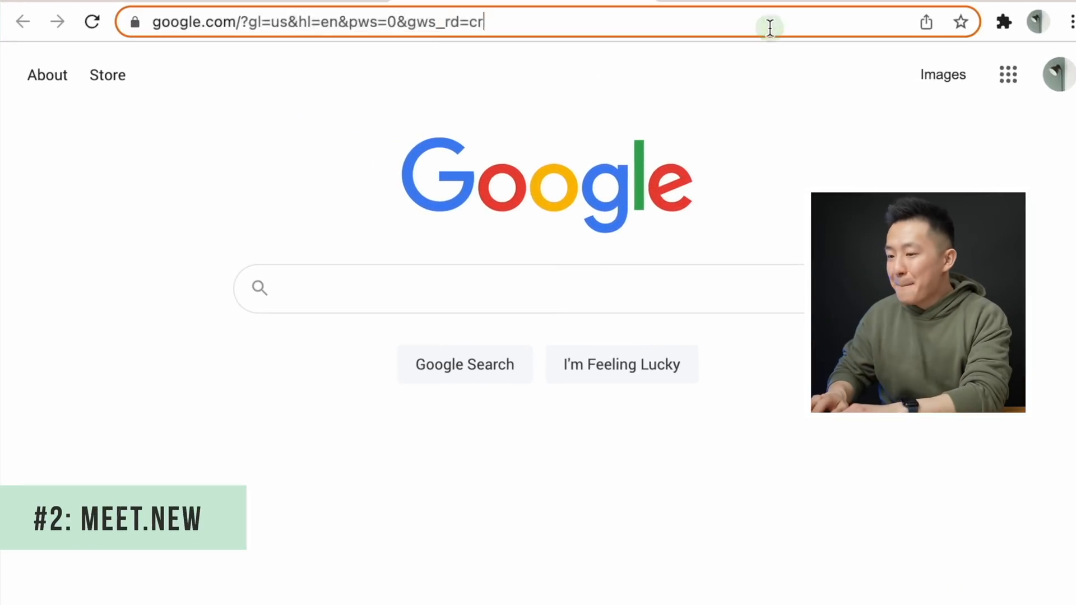
text(meet.new)
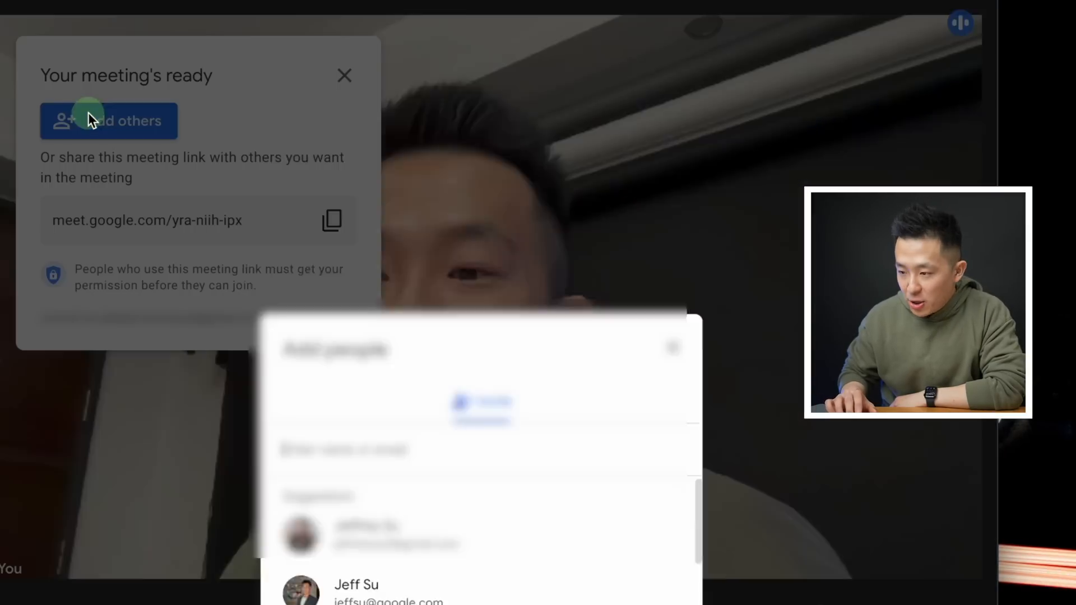
click(673, 347)
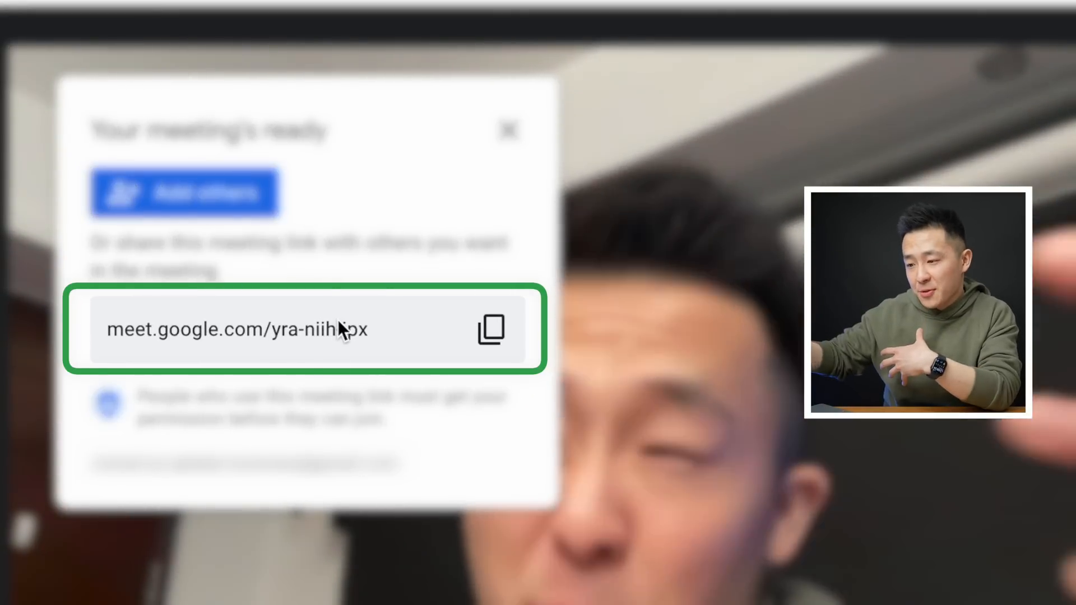
click(507, 130)
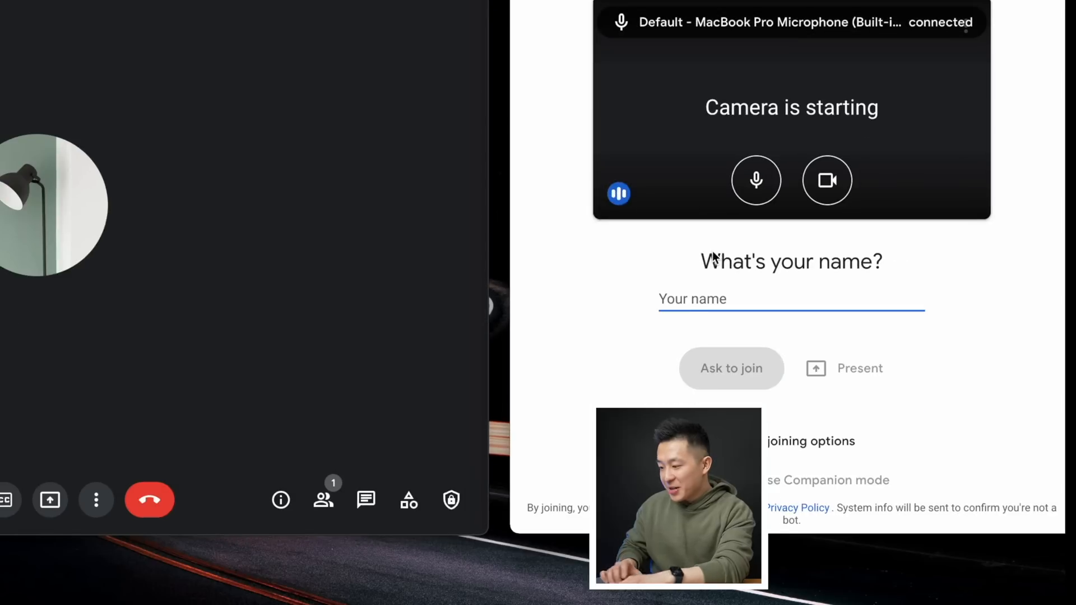
Step: Ask to join as guest 'Jeff' from the second window and admit him as host
text(Jeff)
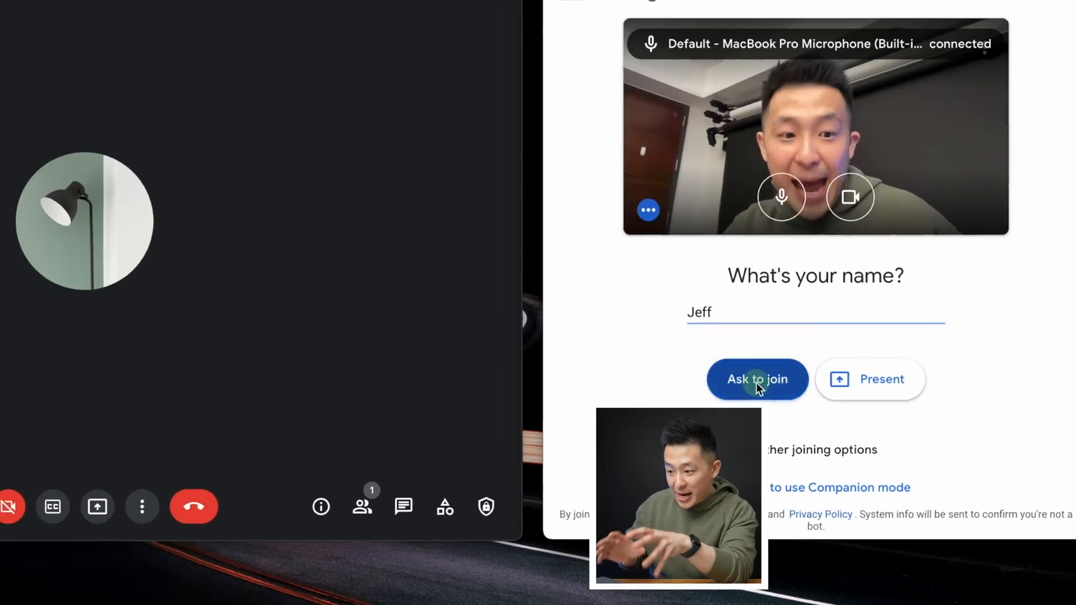
click(758, 379)
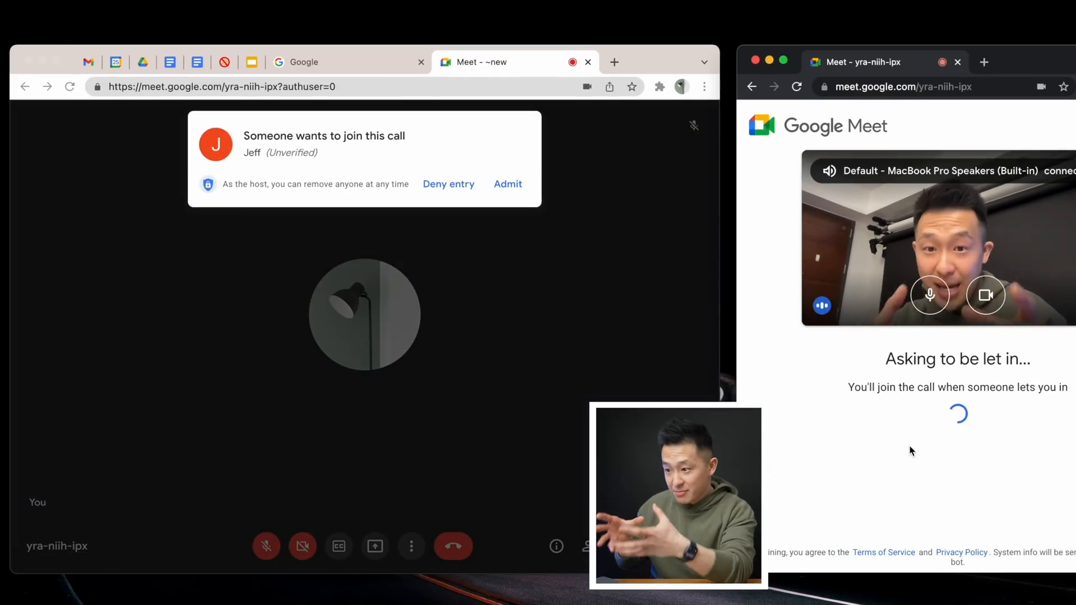
click(507, 184)
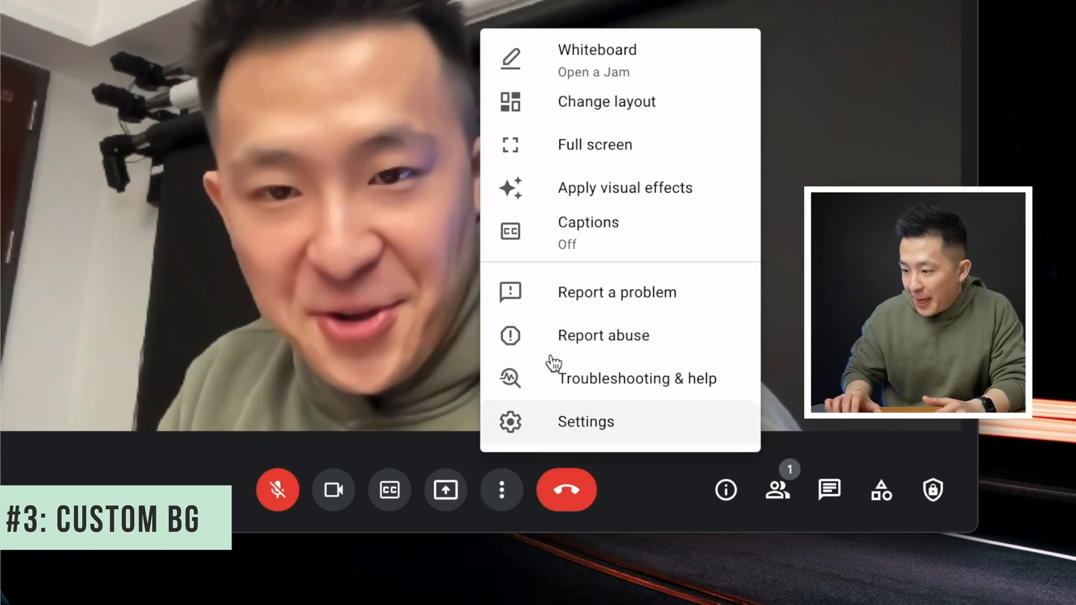
Step: Blur the background, switch to the custom Apple Fanboy background, then return to no effect
click(625, 188)
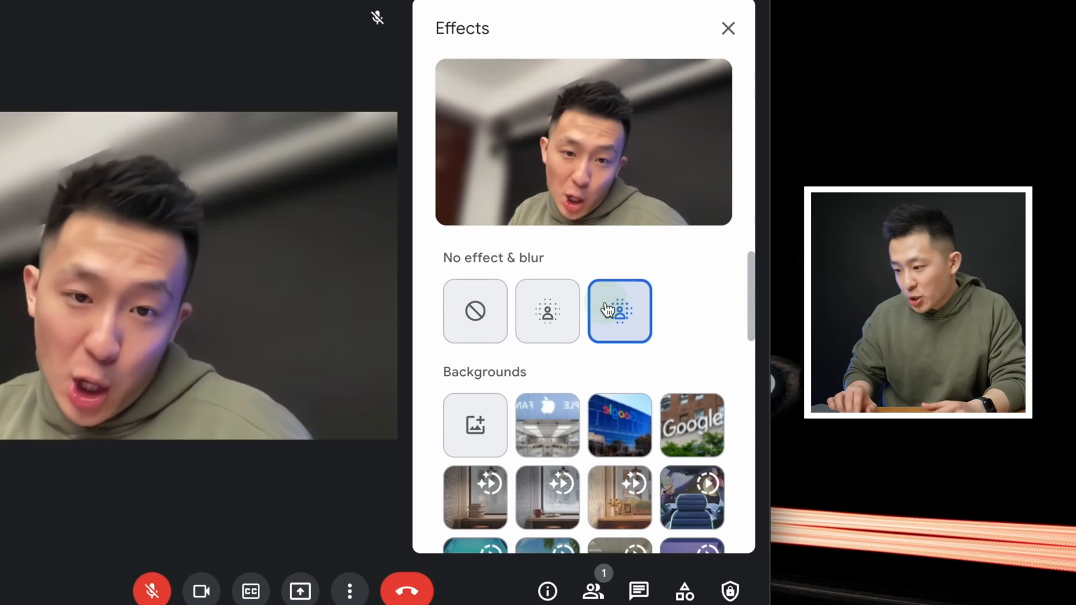
click(547, 426)
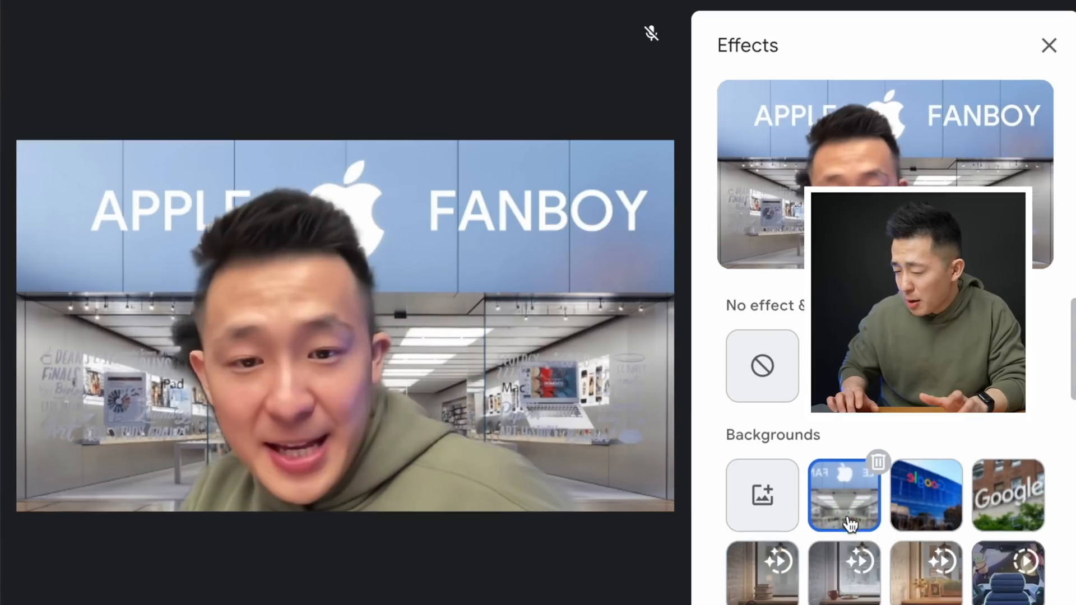
click(762, 365)
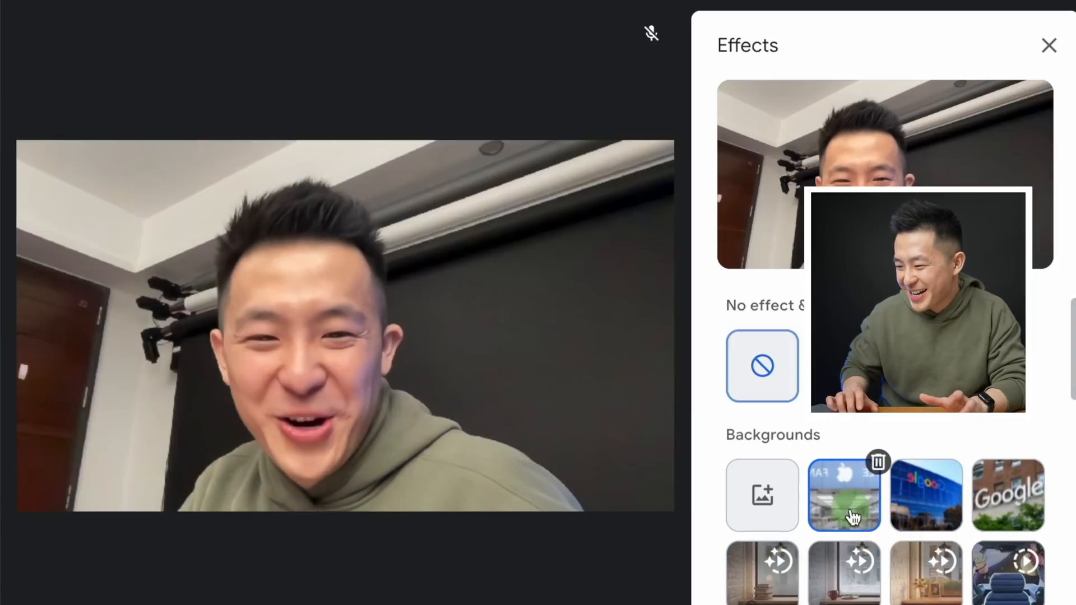
click(926, 496)
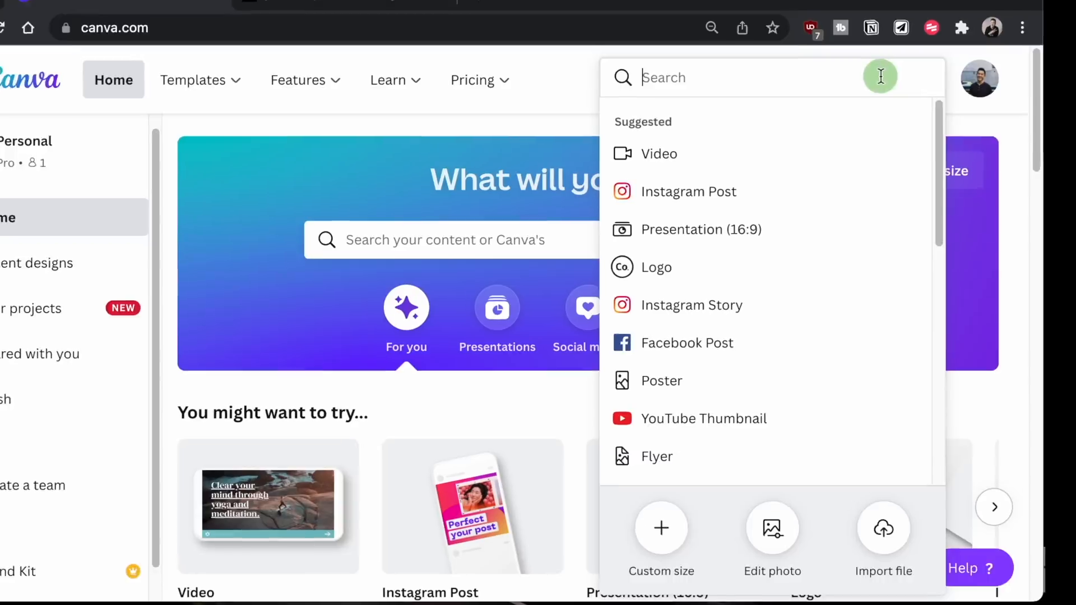
Step: Create a 1920×1080 custom-size design and open the plant photo's Adjust image settings
click(661, 529)
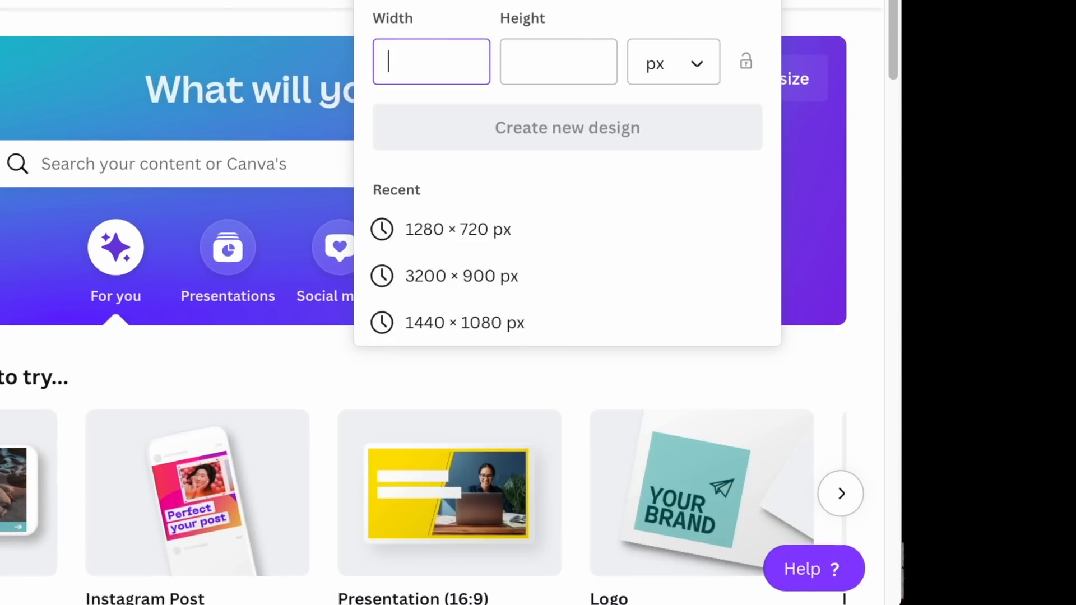
text(108)
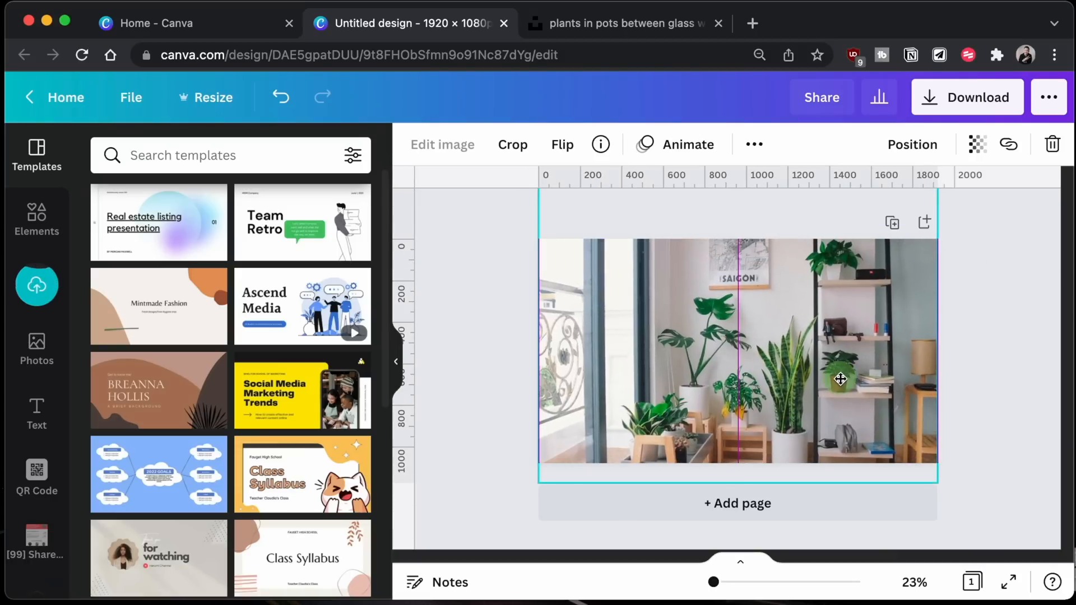
click(442, 145)
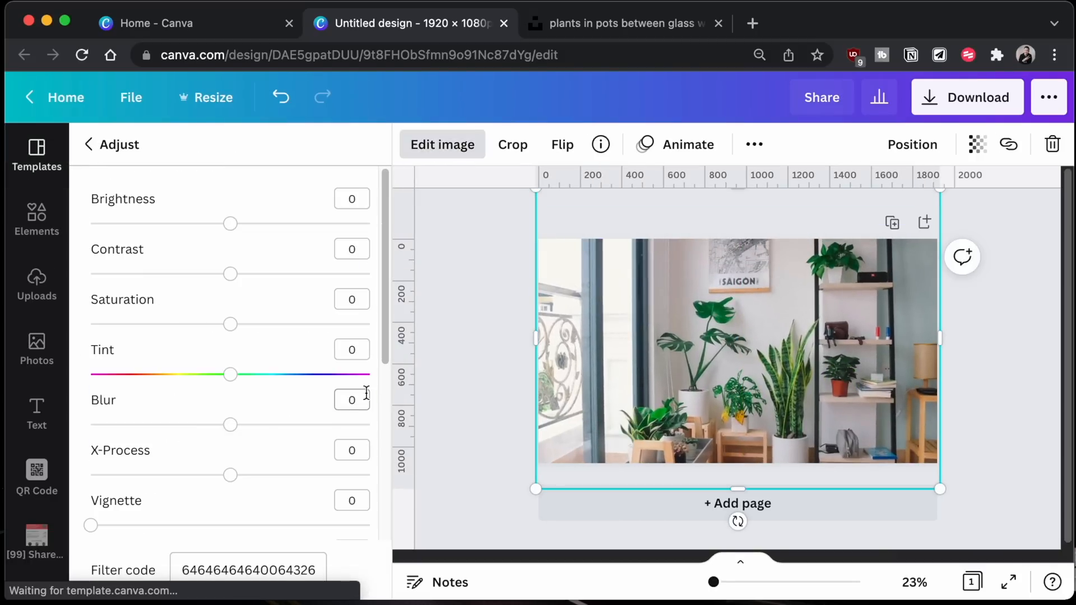
click(598, 564)
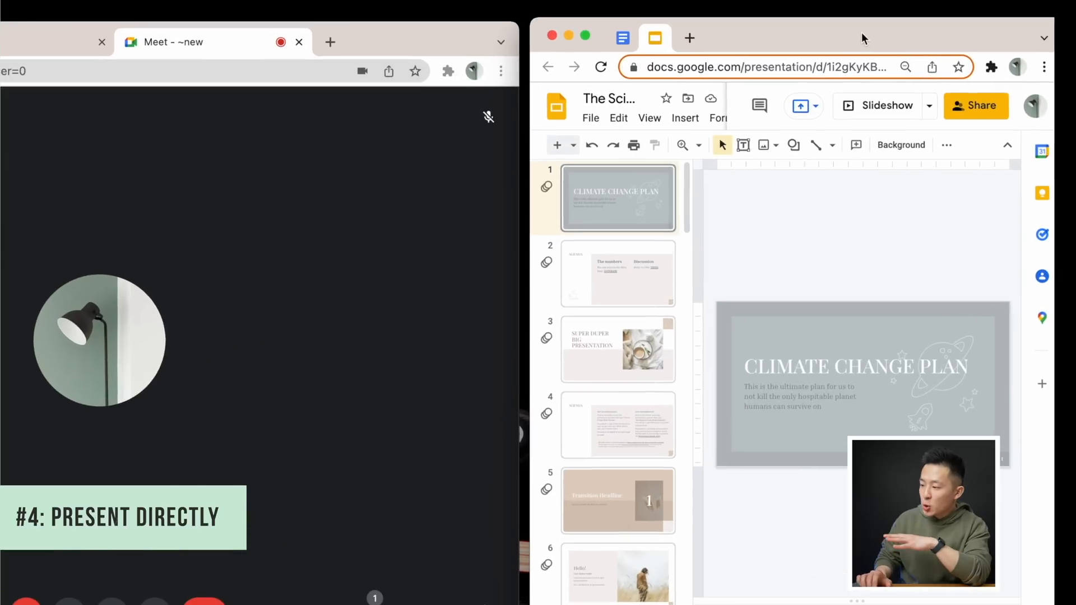
Step: Share the Climate Change Plan tab to the meeting and start the slideshow in Presenter view
click(623, 39)
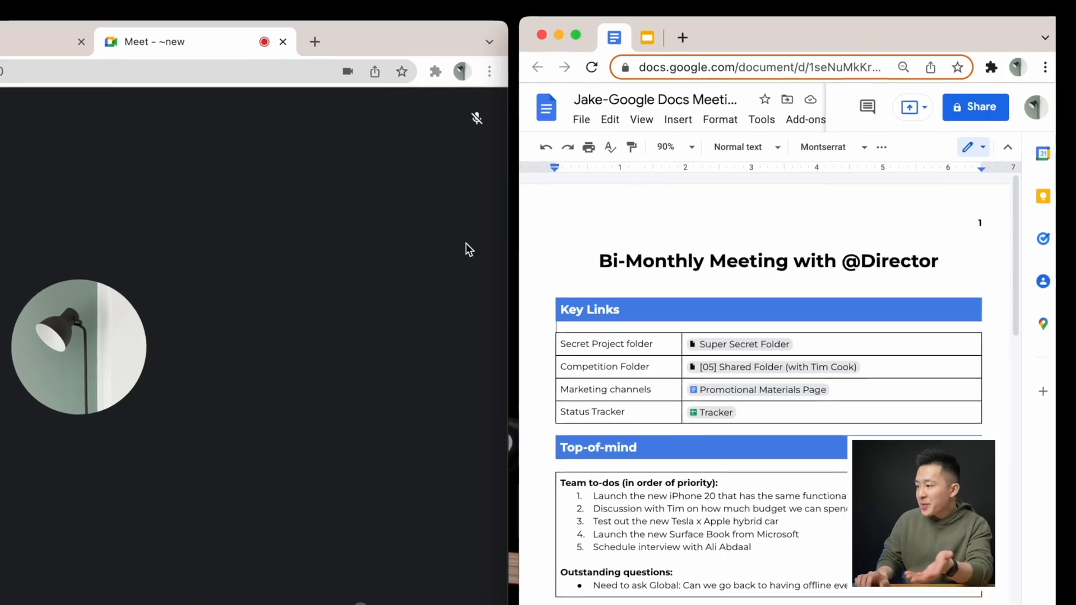
click(908, 107)
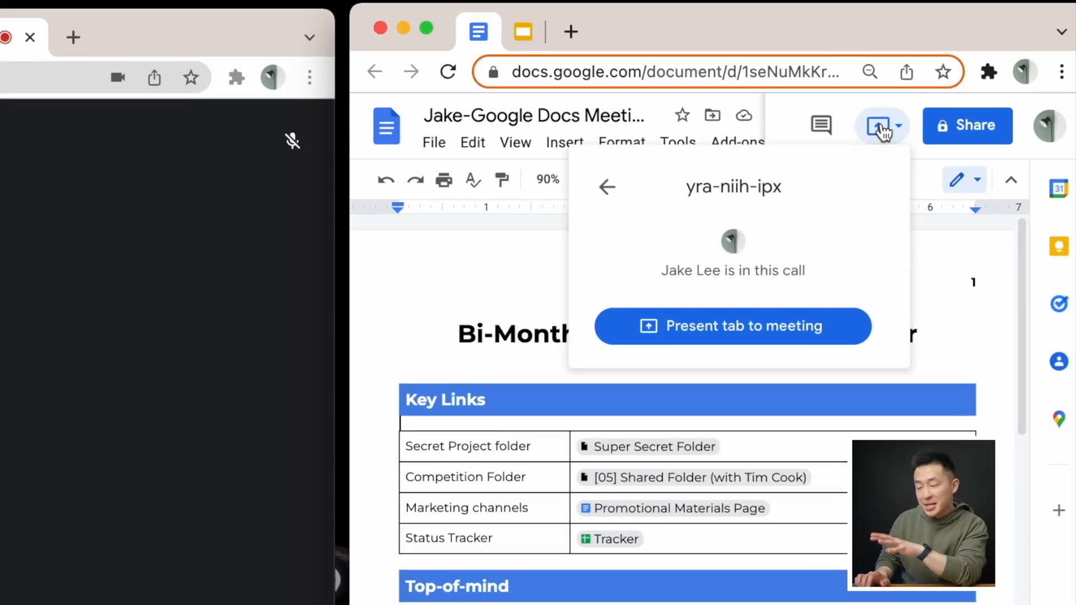
click(734, 326)
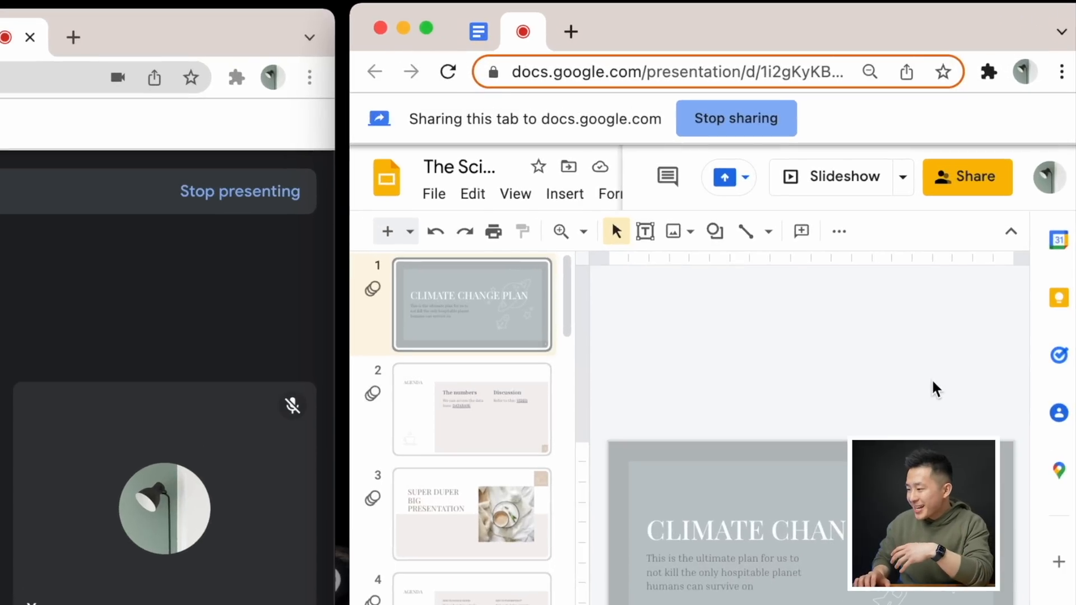
click(903, 177)
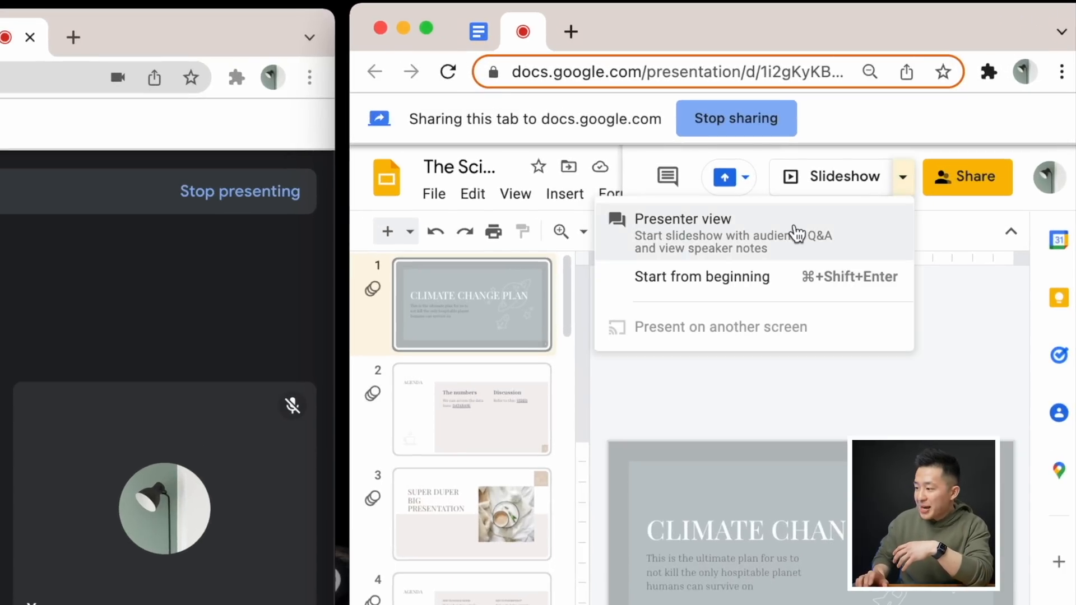
click(684, 219)
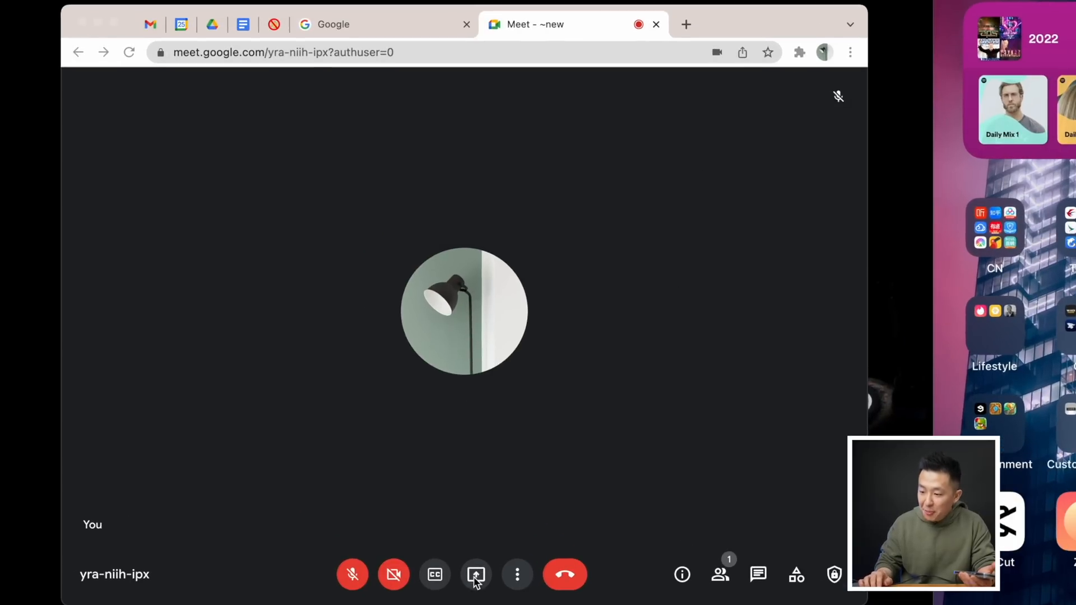
click(476, 574)
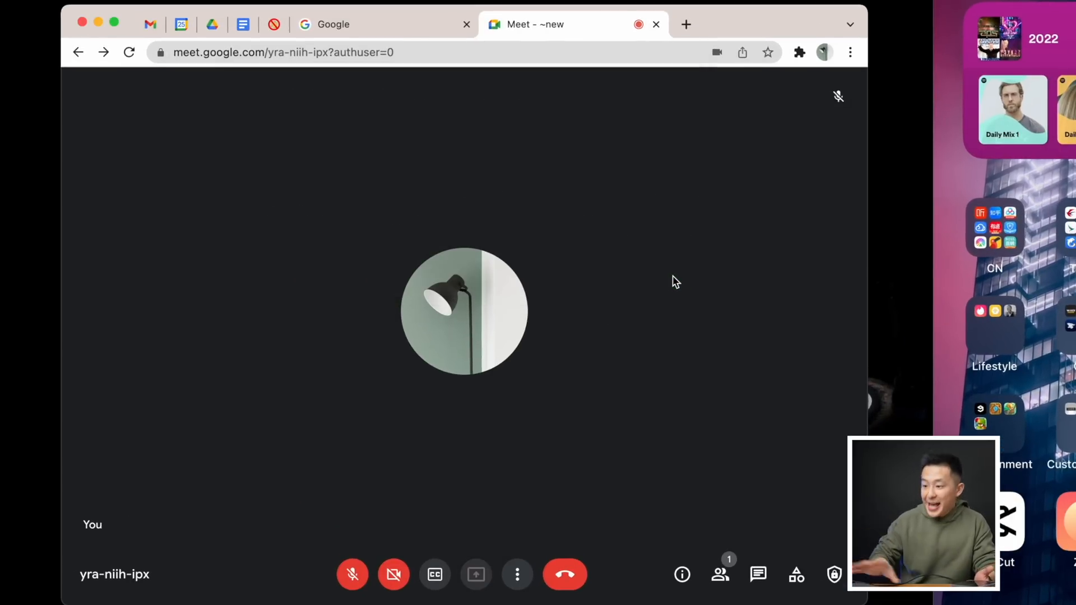
click(475, 574)
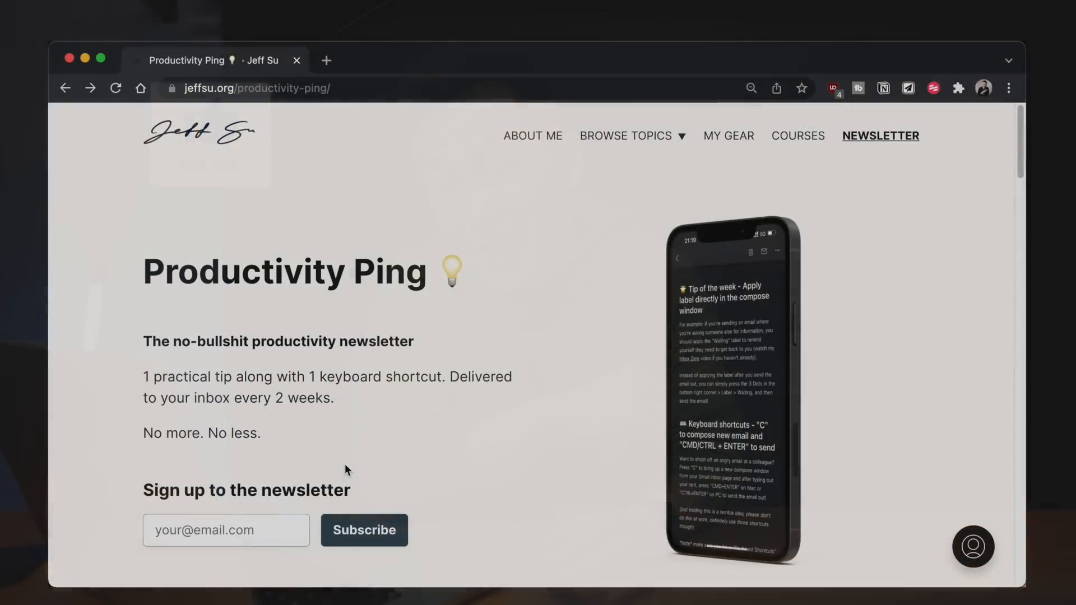
Step: Scroll the jeffsu.org Productivity Ping page down to the list of past issues
scroll(down, 3)
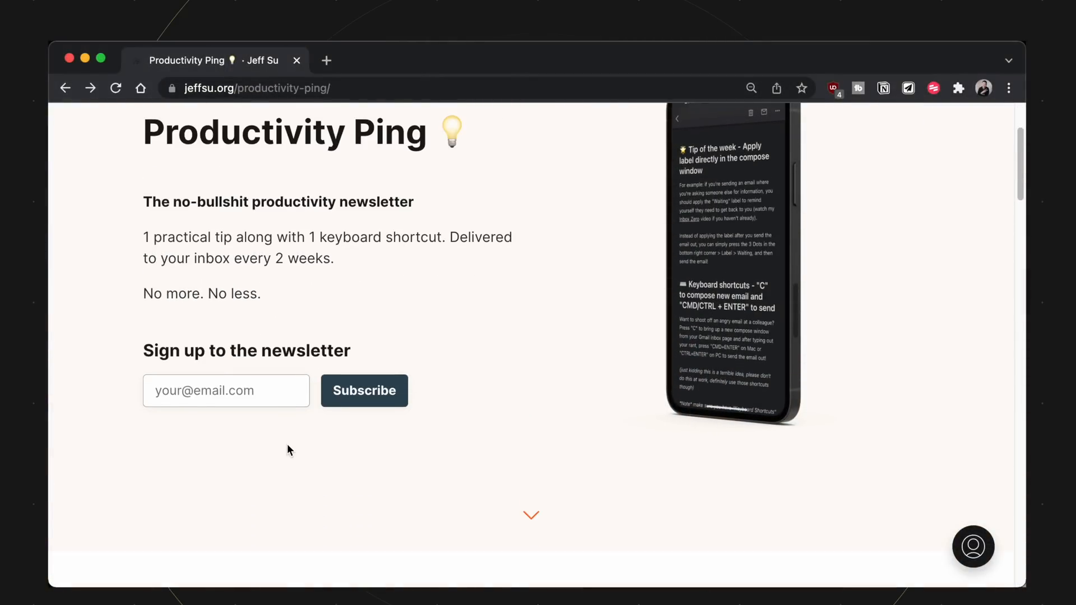
scroll(down, 3)
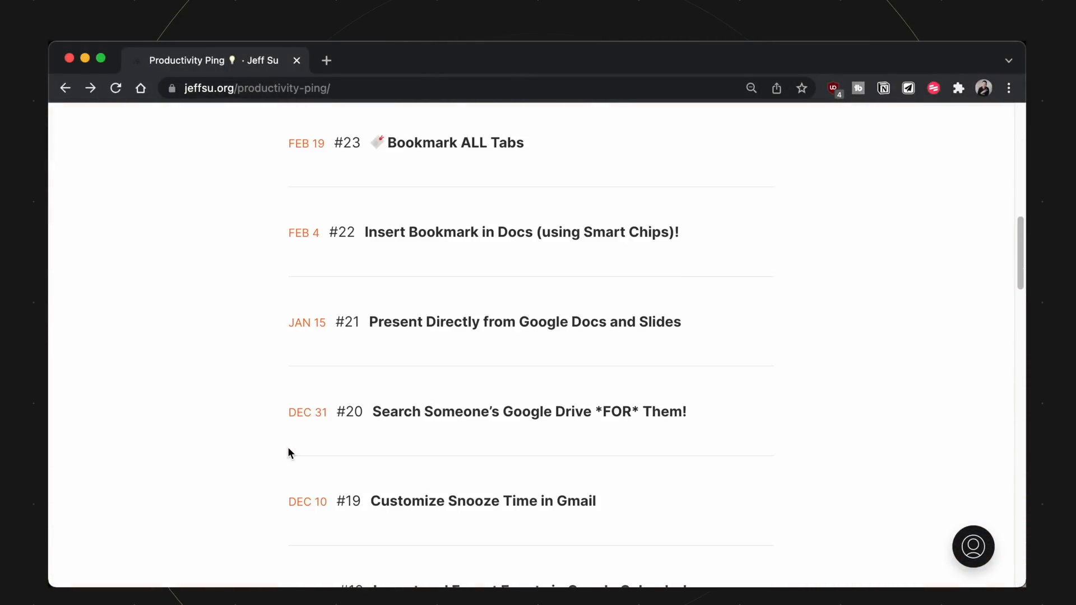
scroll(down, 3)
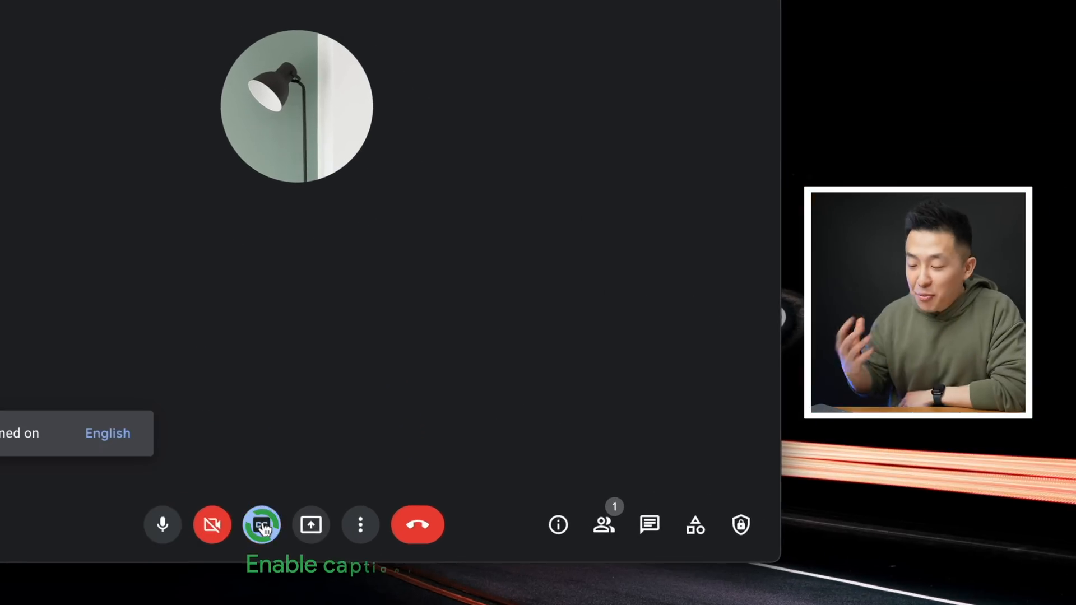
Step: Enable live captions in English and review the caption languages (French, German, Portuguese, Spanish)
click(262, 525)
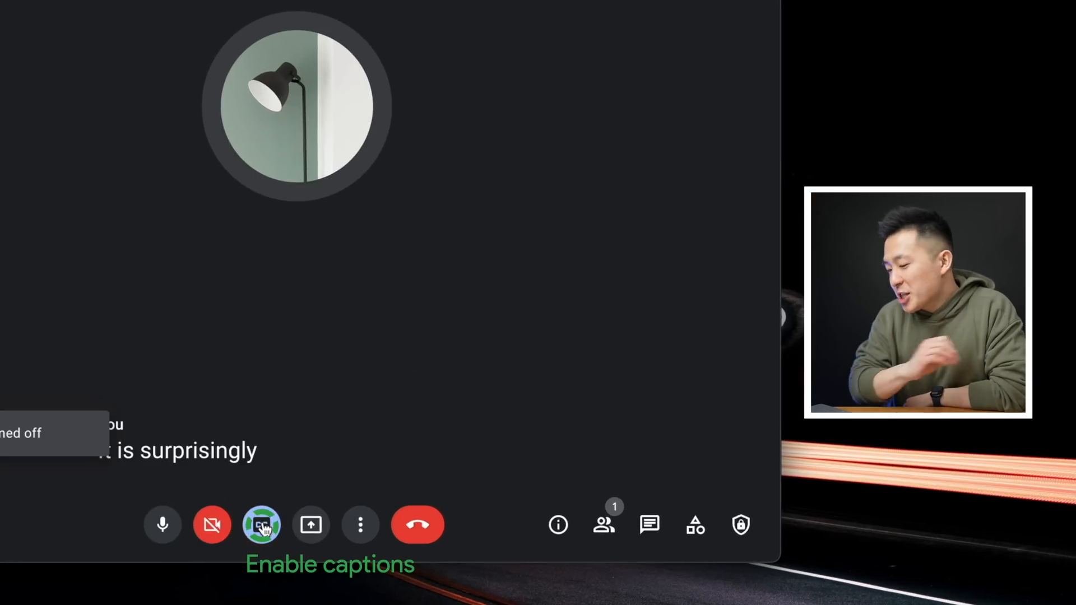
click(261, 525)
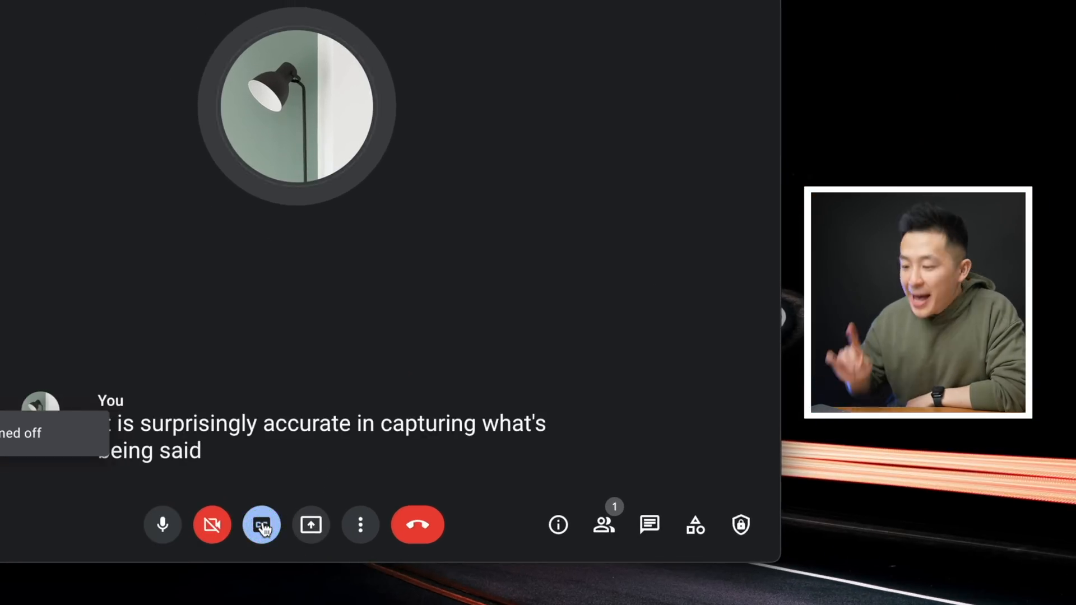
click(260, 525)
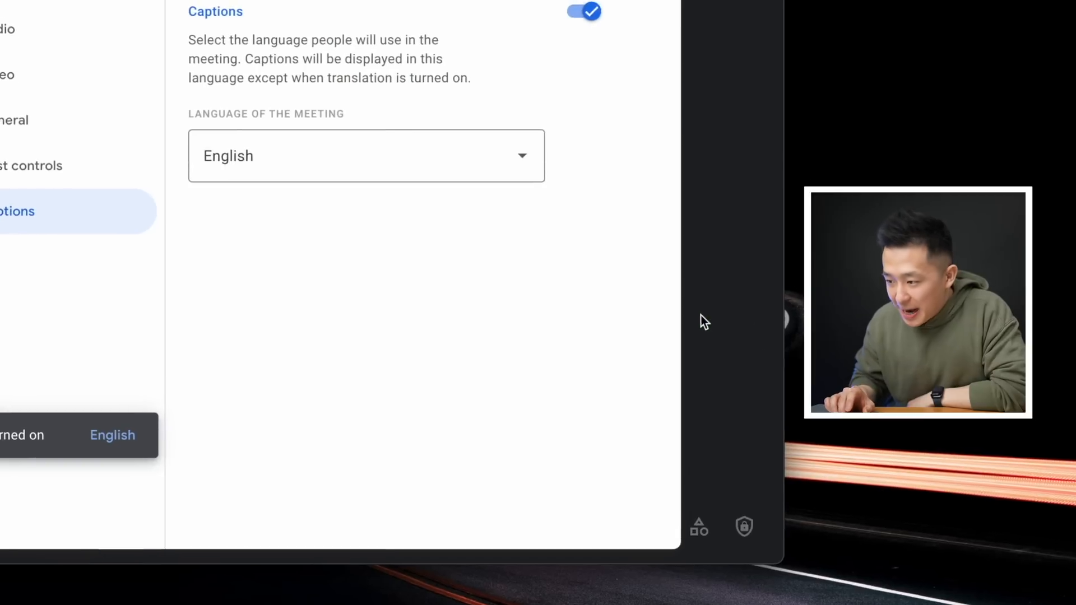
click(366, 156)
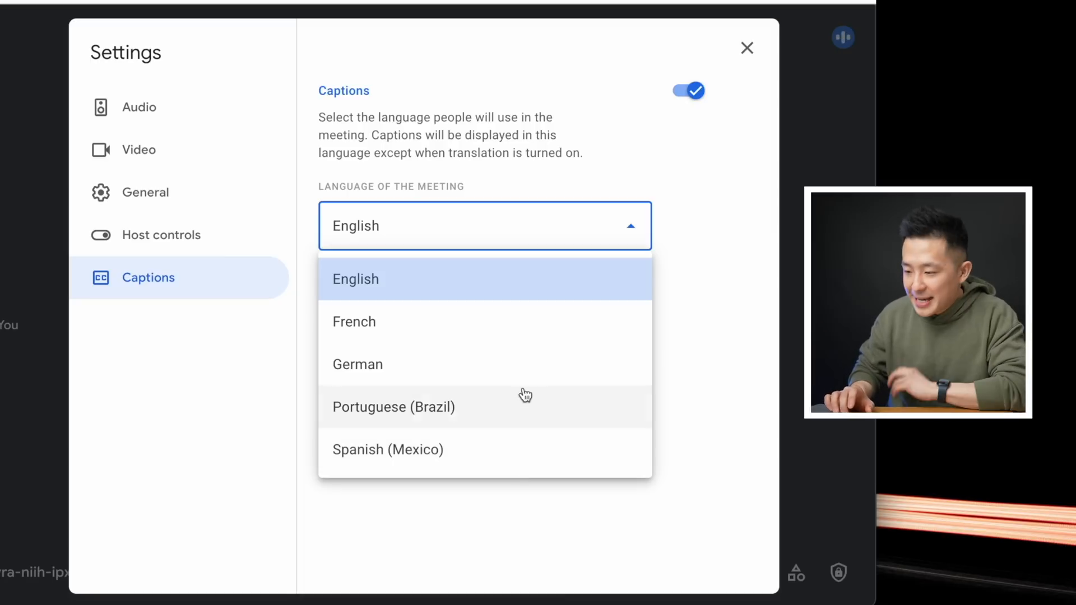
click(388, 451)
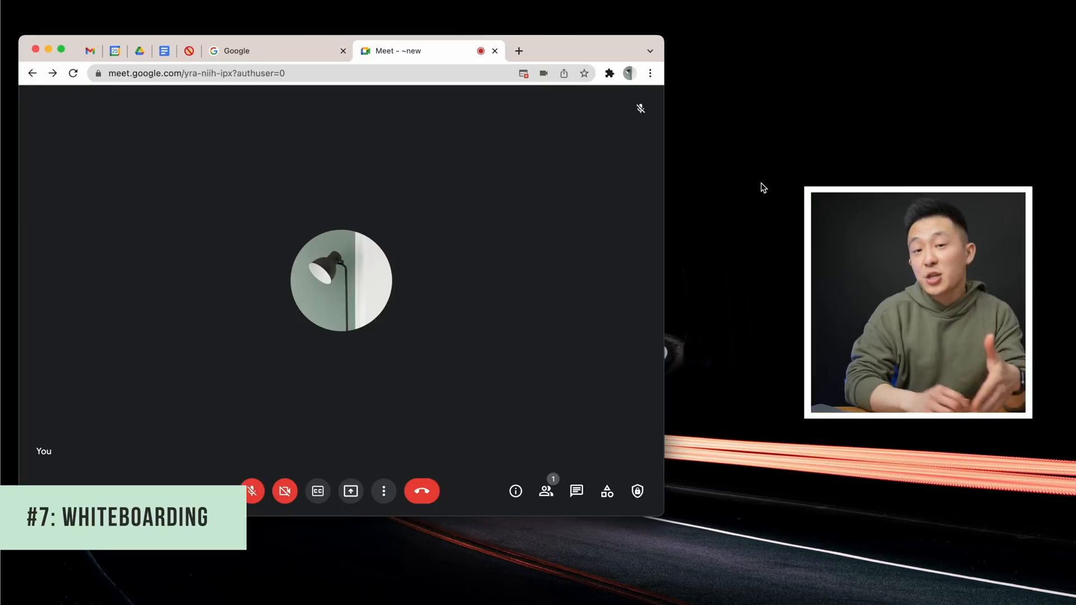
Step: Start a Whiteboarding jam from the meeting's Activities menu
click(608, 492)
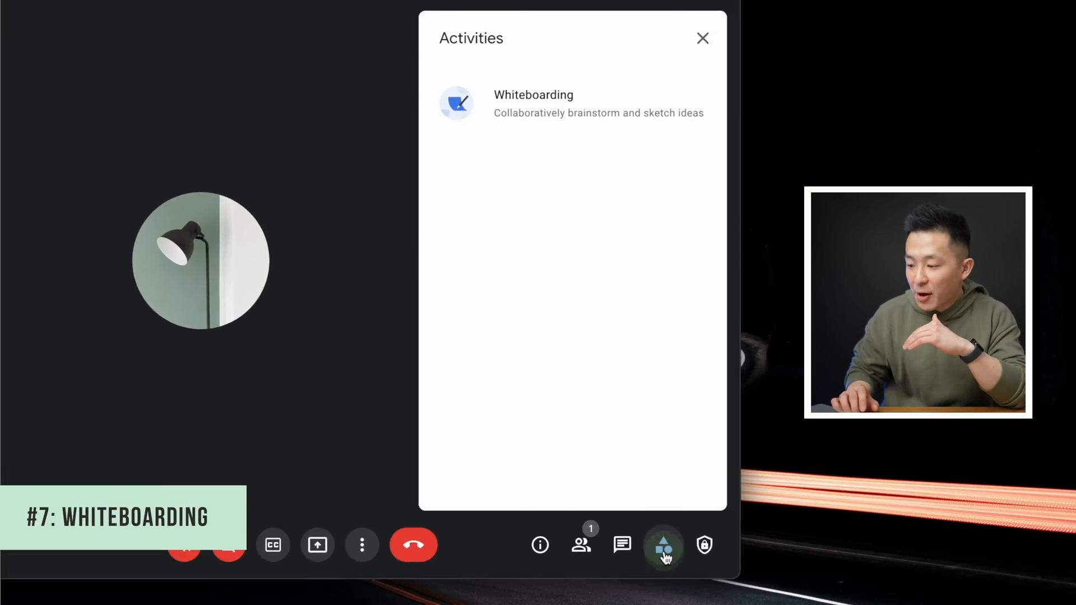
click(534, 103)
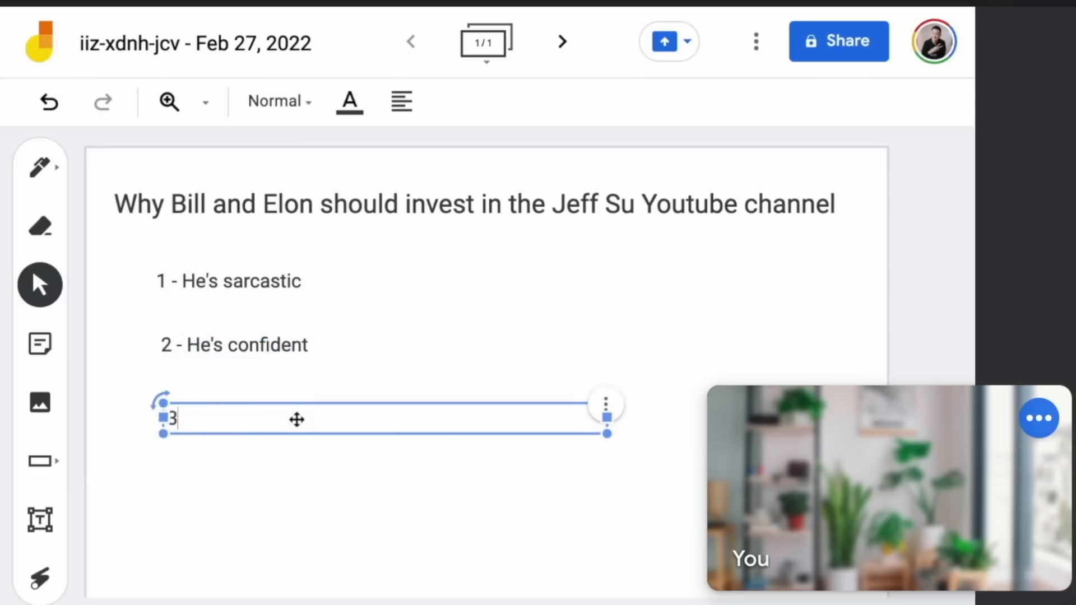
Step: Add a third text box under point 2 reading '- He's got a HHUUUUGGGEEEEE.......'
text(- He's got a HHUUUUGGGEEEEE.......)
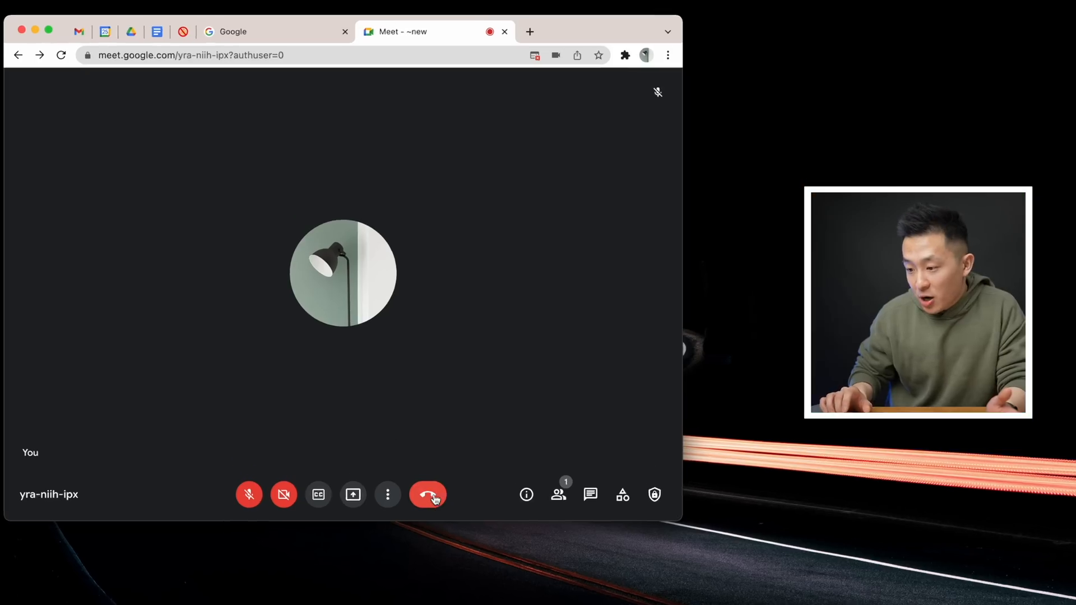
Step: Leave the Google Meet call with the red Leave call button
click(428, 495)
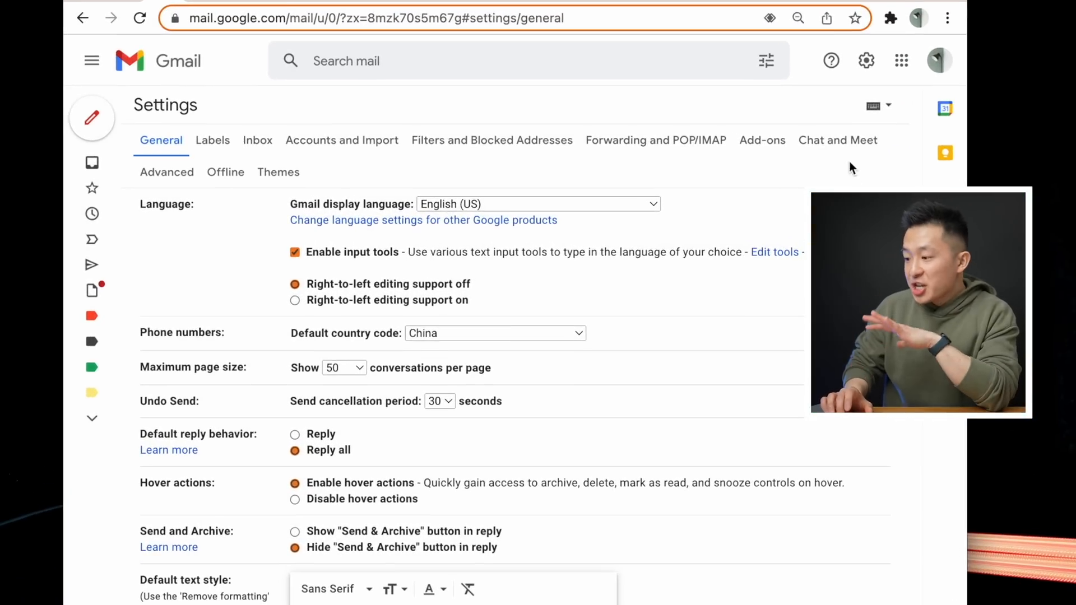
Step: In Chat and Meet settings, choose Google Chat and Show the Meet section, then save changes
click(838, 140)
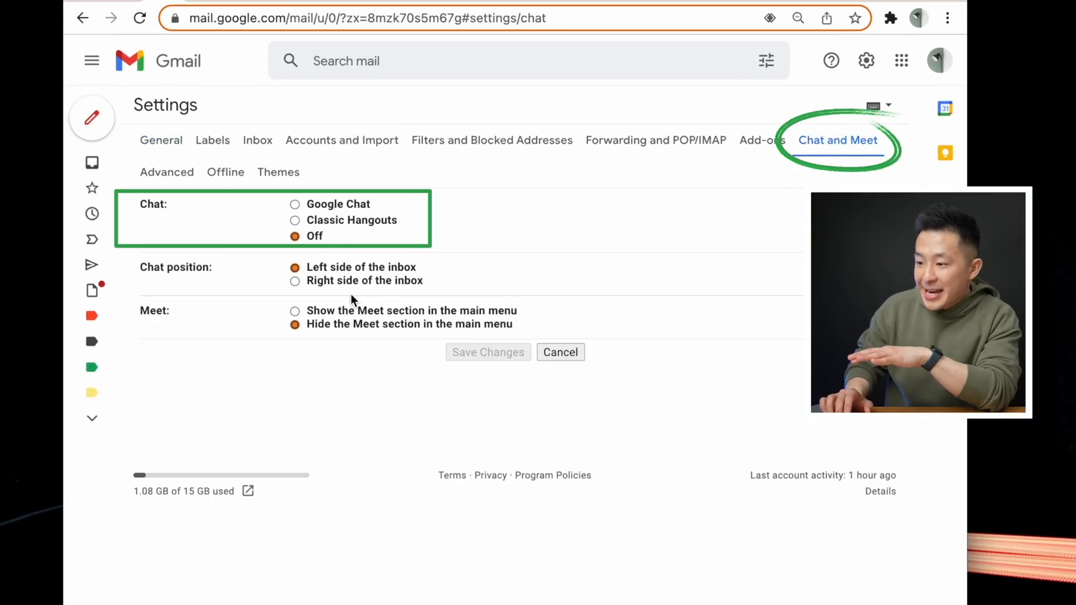
click(294, 204)
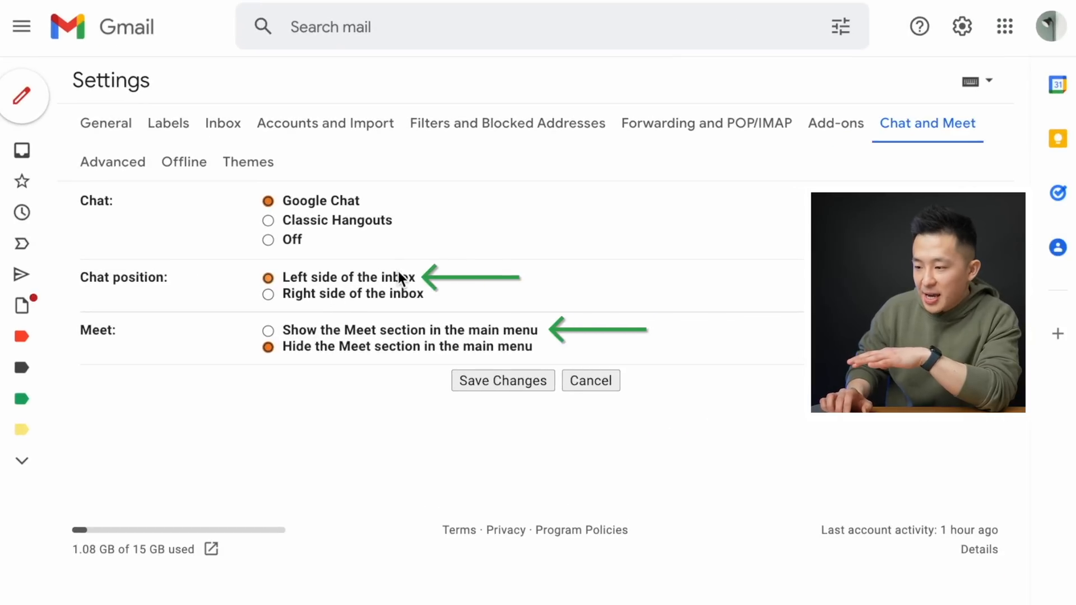
click(268, 331)
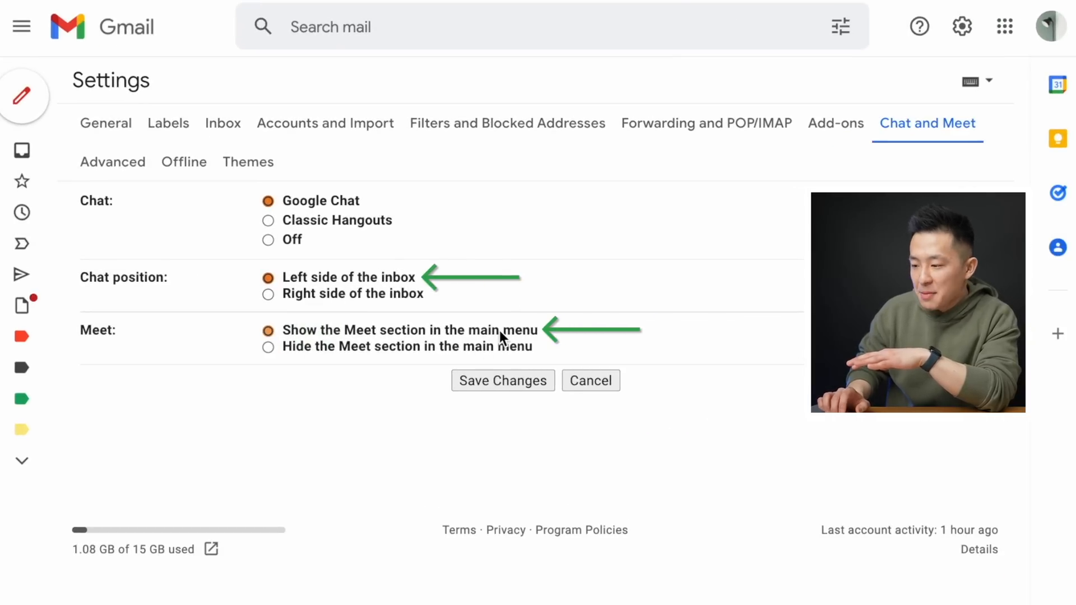
click(502, 381)
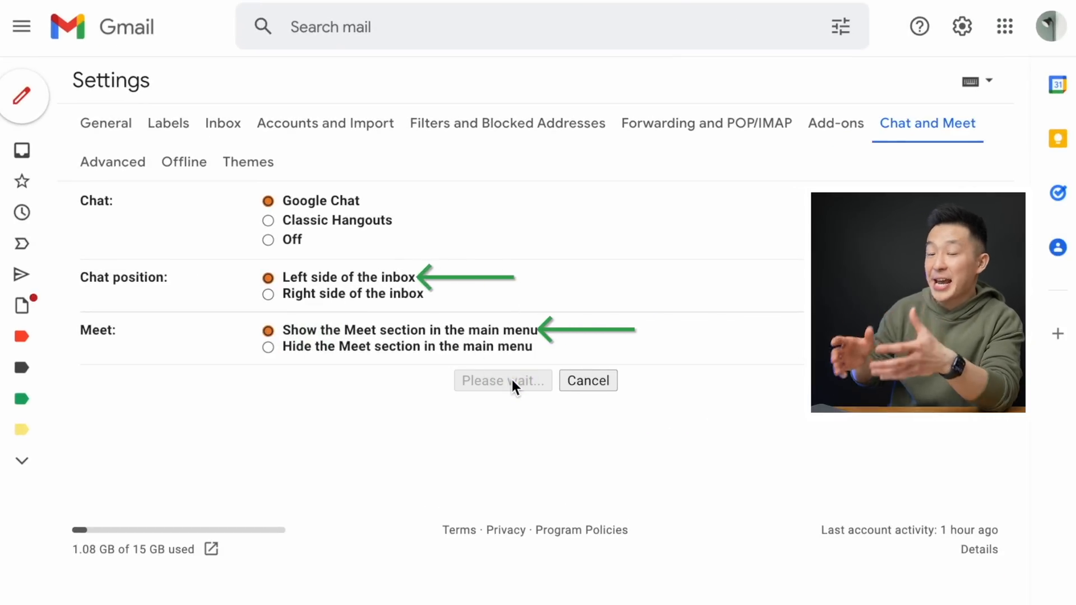
click(502, 381)
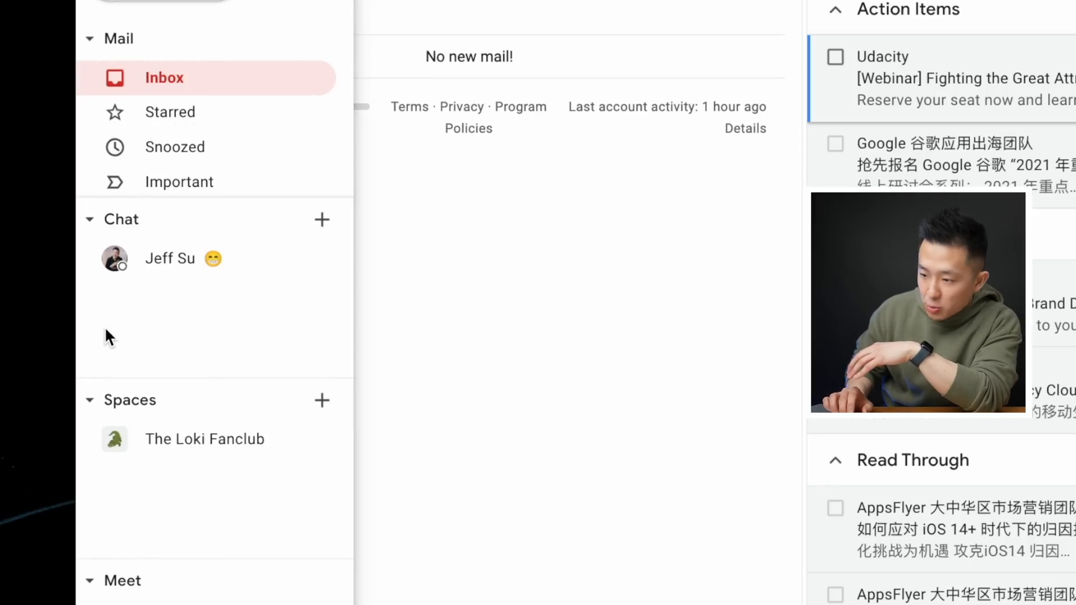
Step: Chat with Jeff Su beside the inbox, view the Drive file and Calendar invite add-ons, then minimize it
click(170, 258)
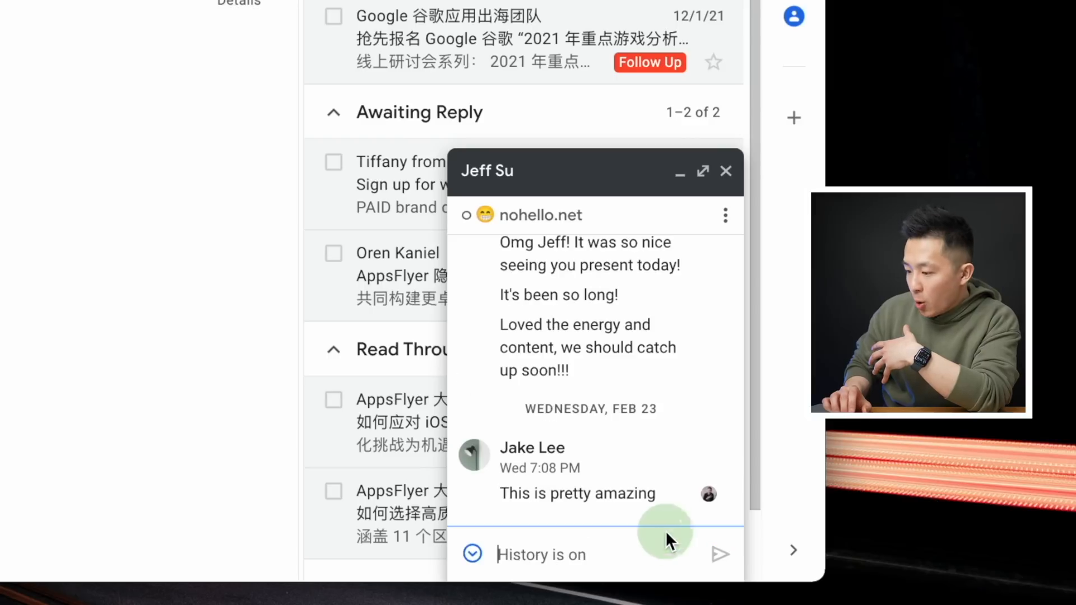
click(469, 555)
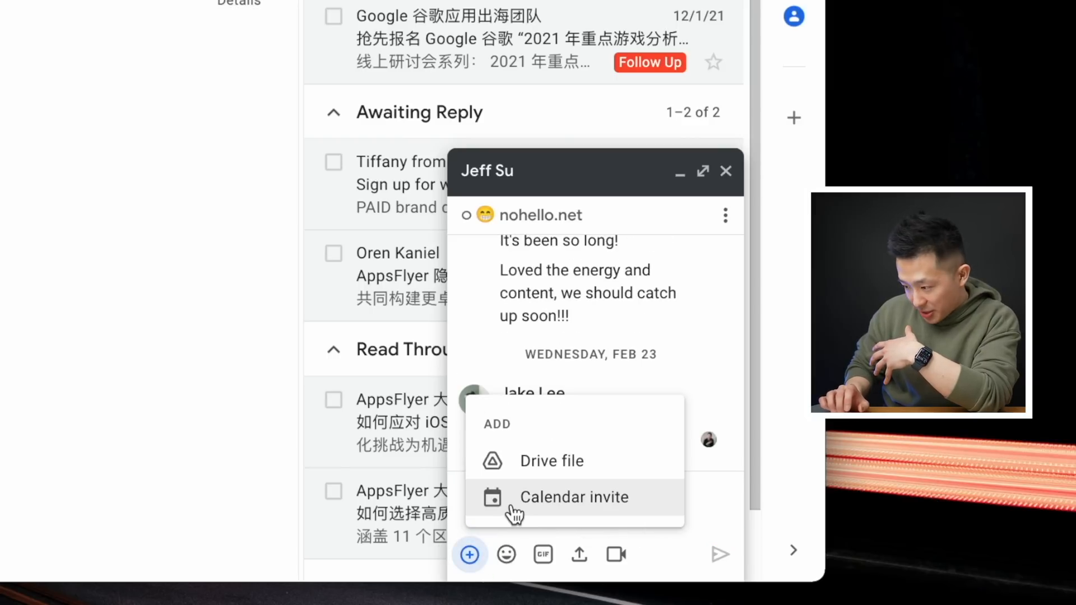
click(574, 498)
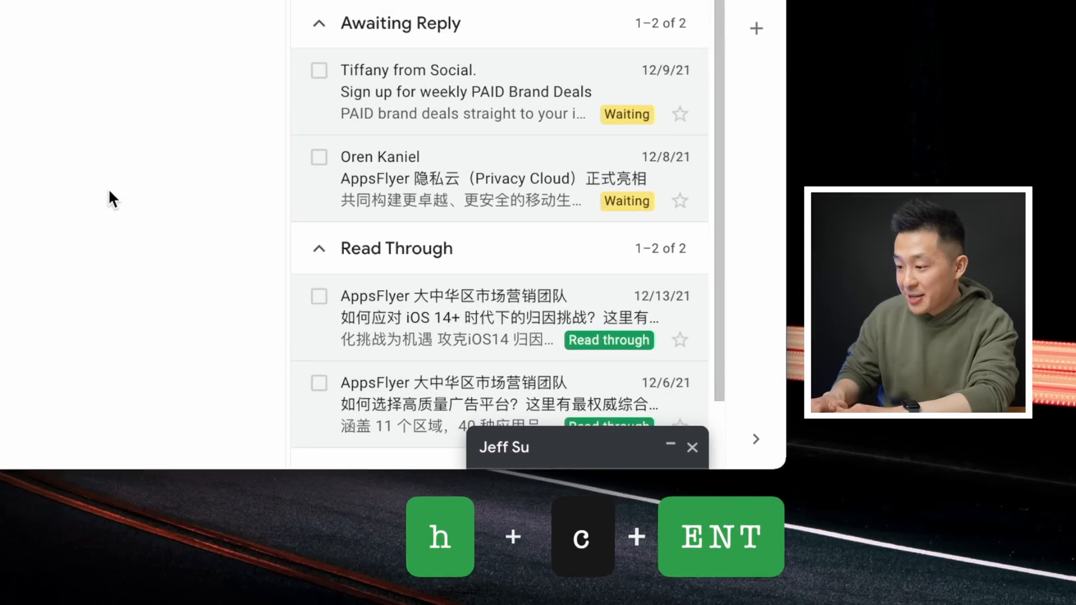
click(503, 449)
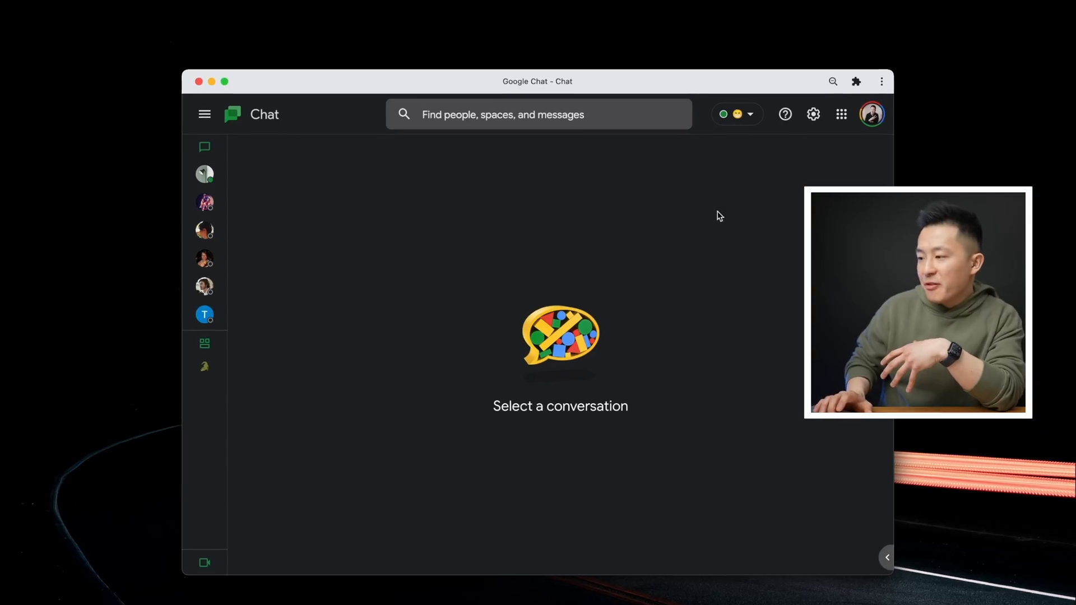
Step: From the status dropdown, follow the nohello.net custom status link
click(749, 115)
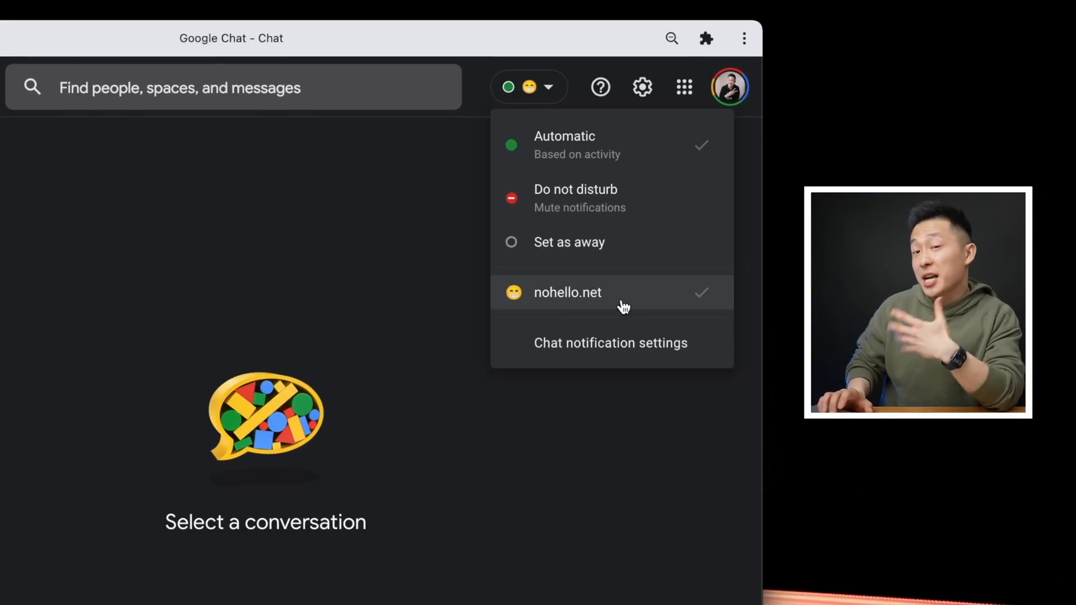
click(567, 292)
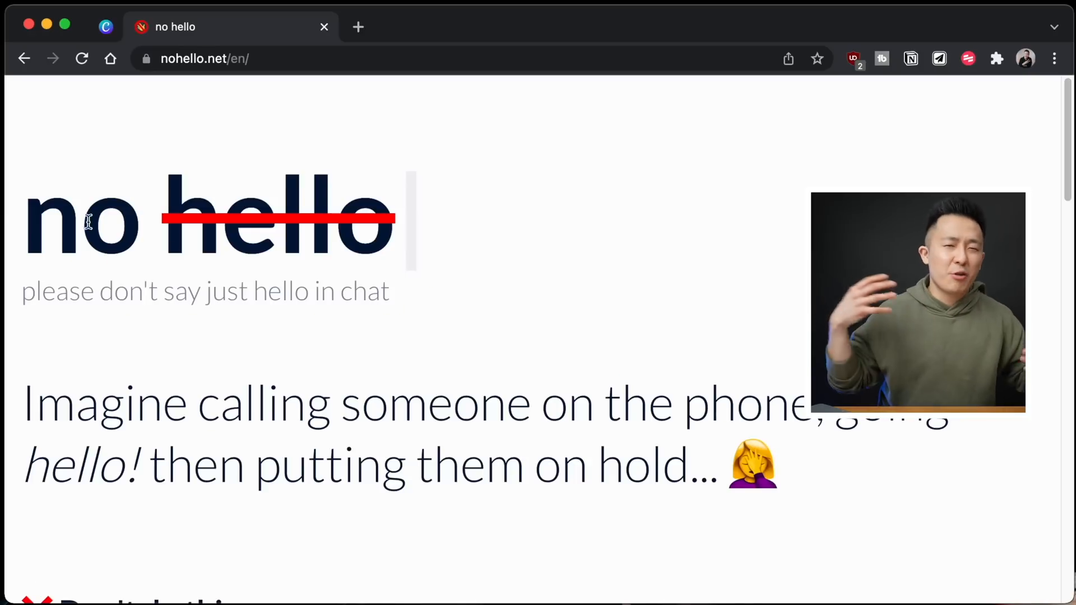
scroll(down, 3)
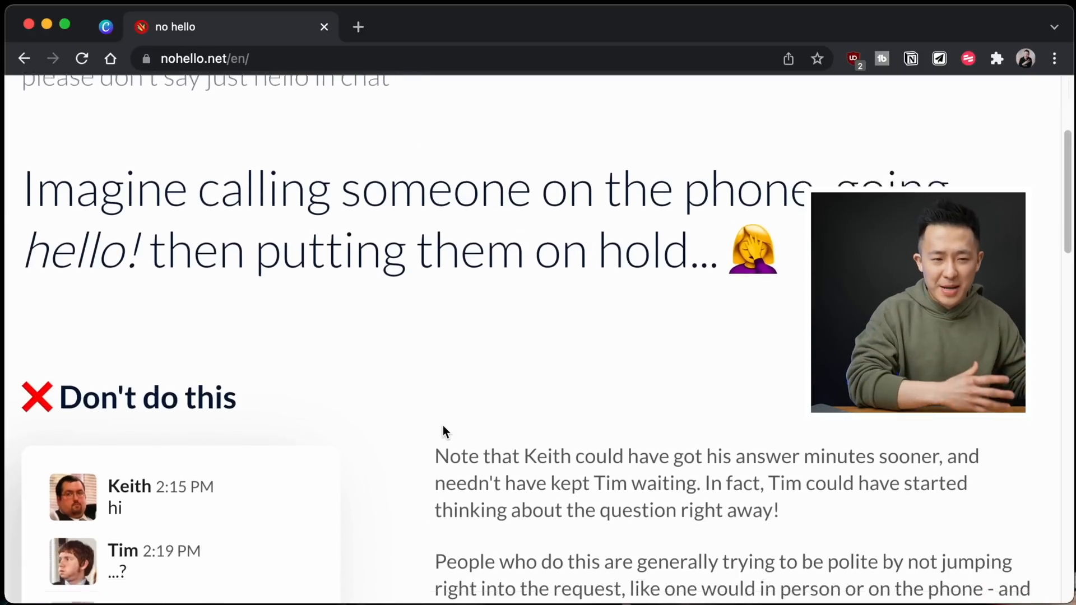
scroll(down, 3)
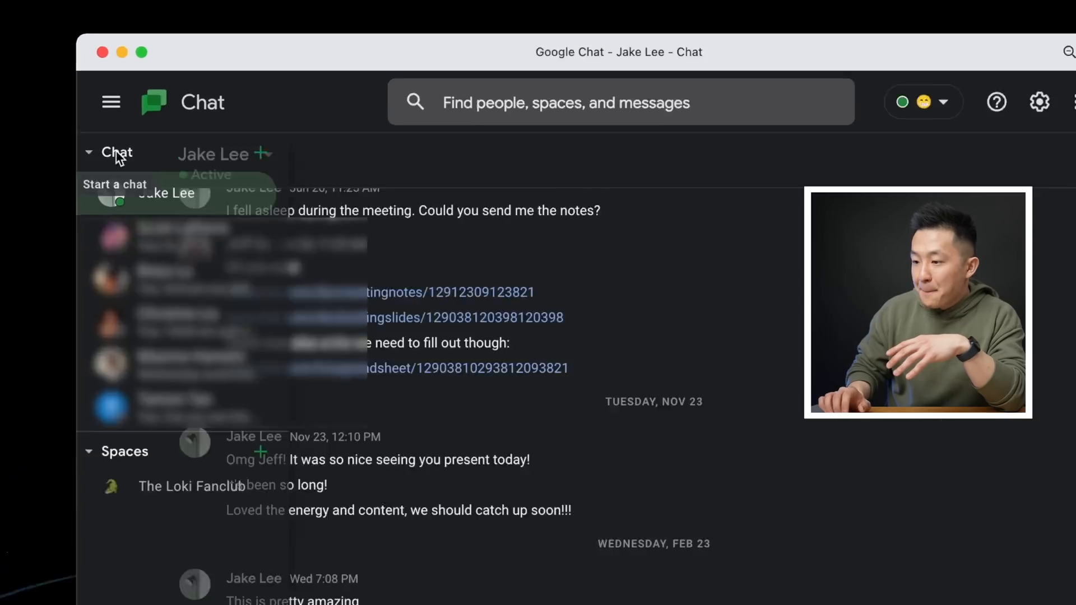
right_click(168, 217)
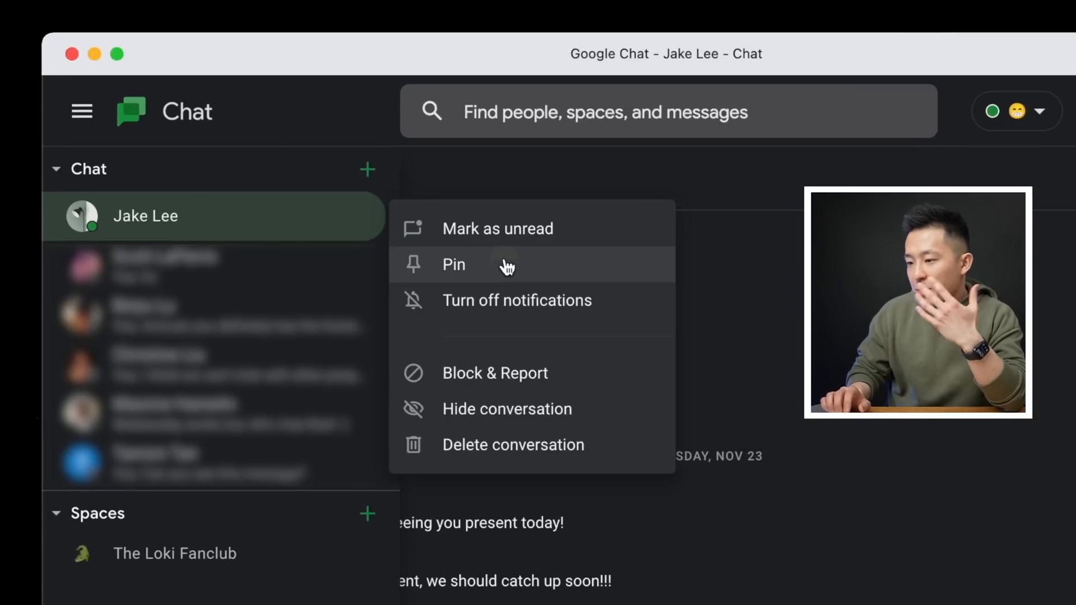
click(454, 264)
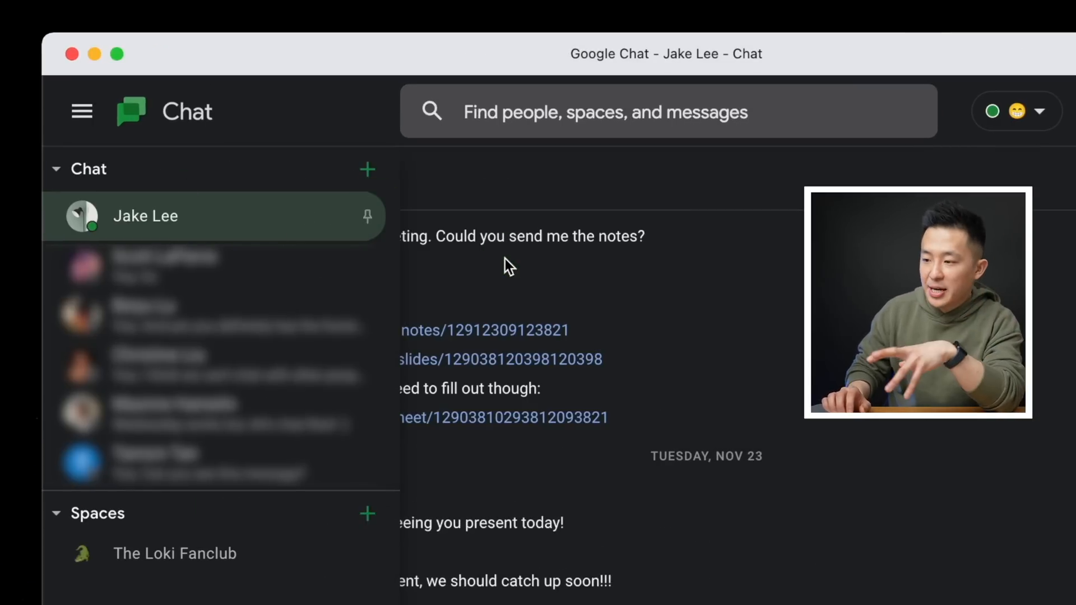
click(505, 265)
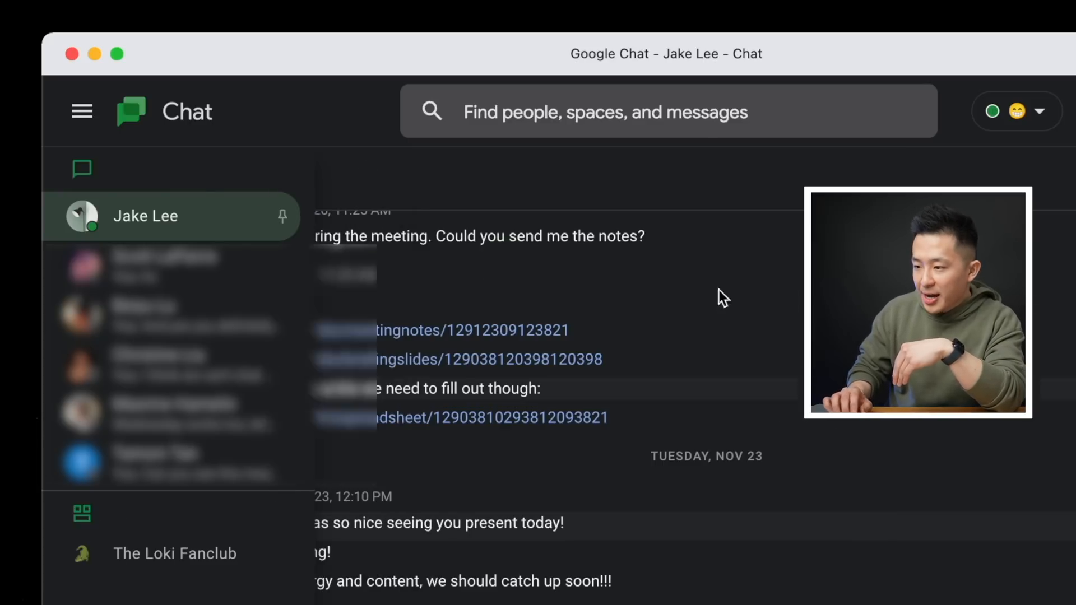
Step: Turn on message history for the conversation and start an emoji suggestion with ':'
click(145, 216)
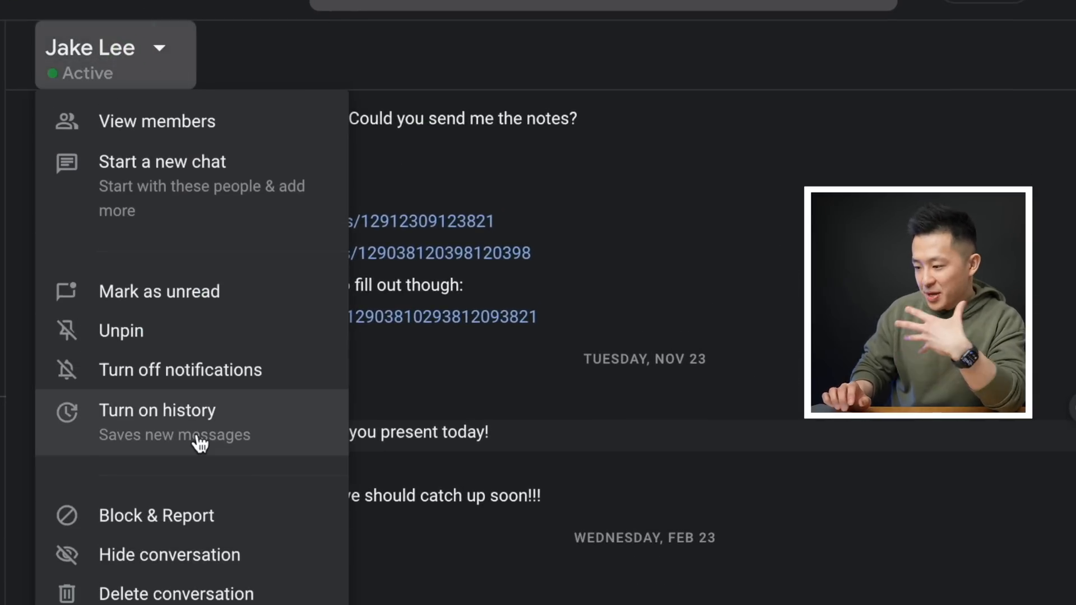
click(157, 411)
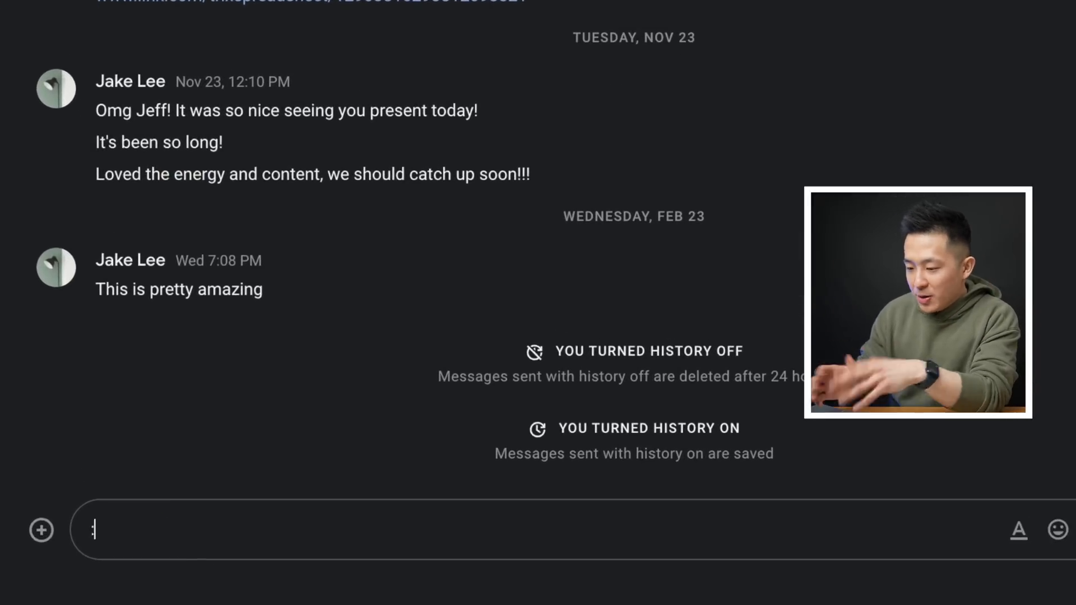
text(:)
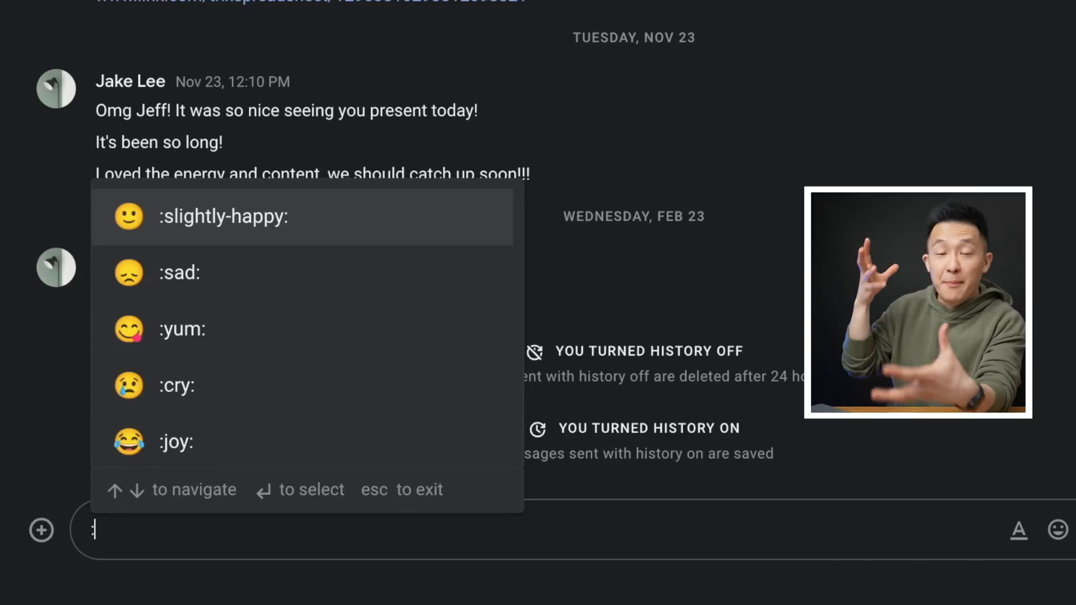